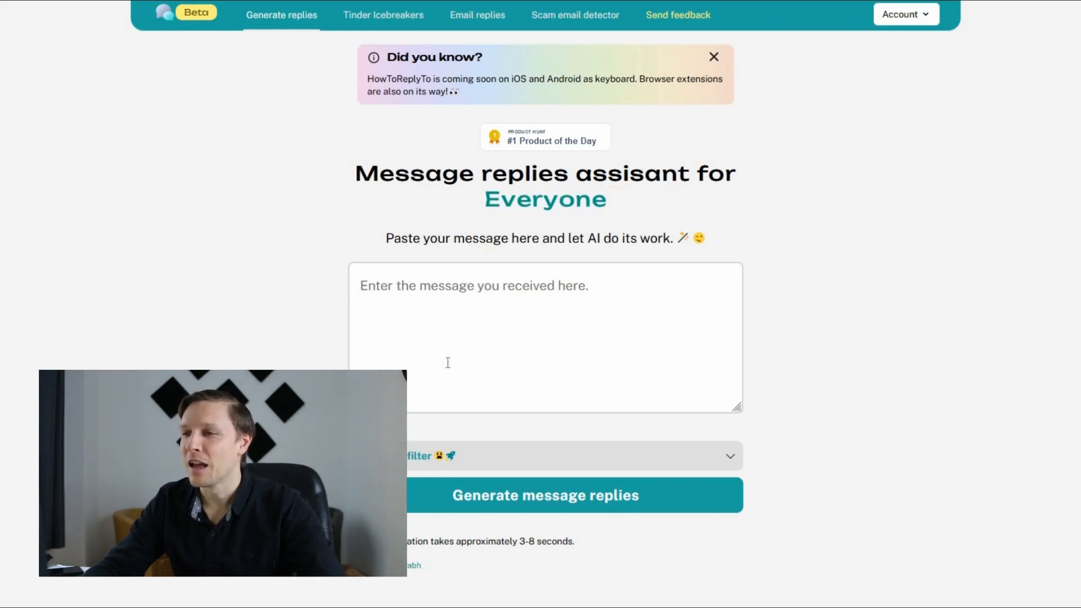
Step: Paste the sponsorship message, set Professional recipient, Emotional tone and emojis, then generate replies
click(545, 494)
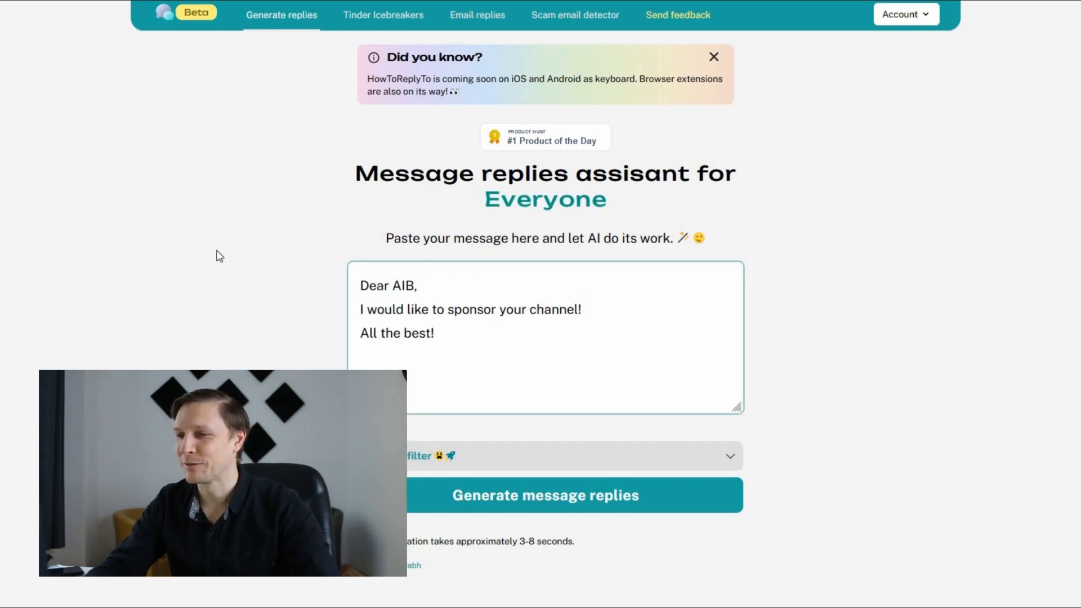
click(728, 455)
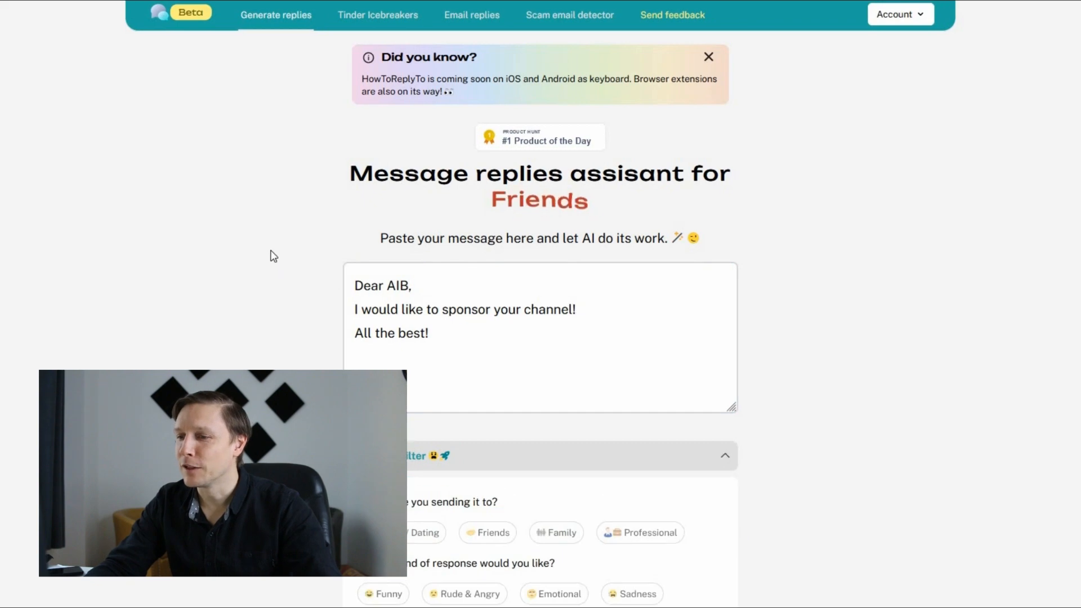
scroll(down, 3)
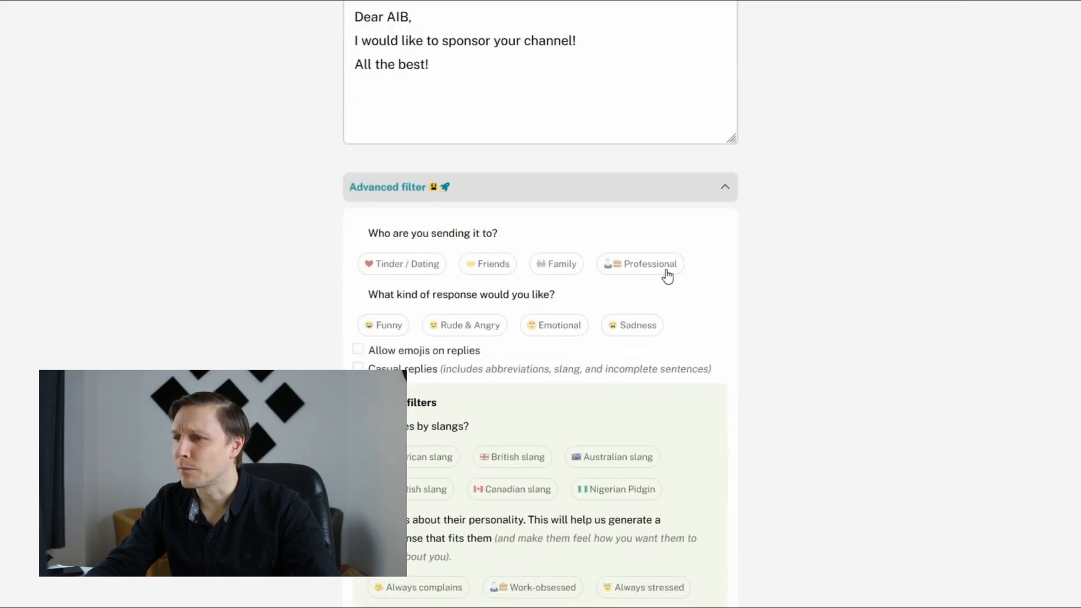
click(644, 264)
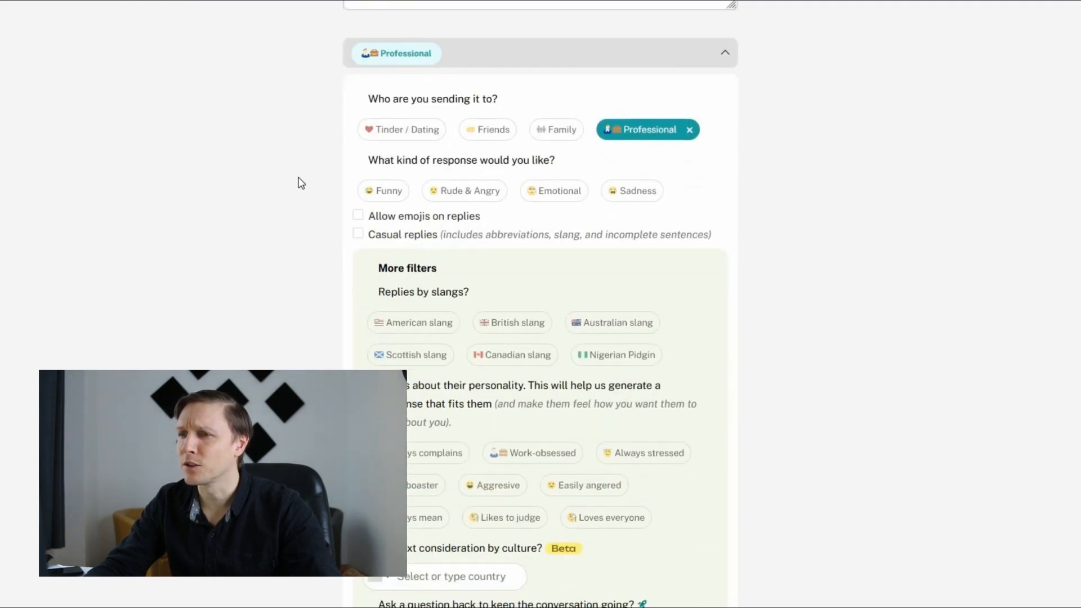
click(559, 190)
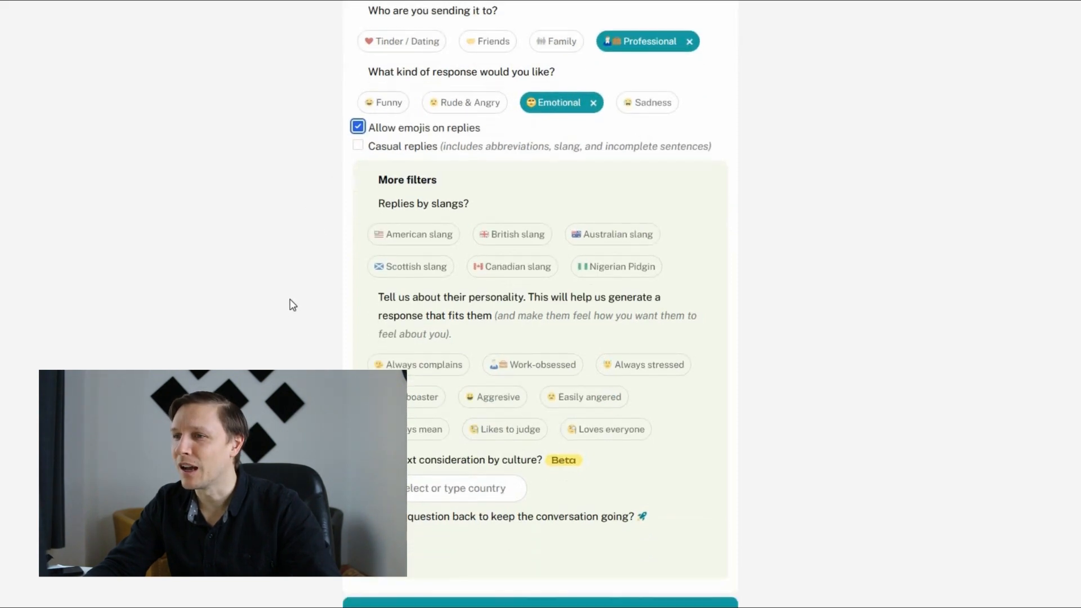
scroll(down, 3)
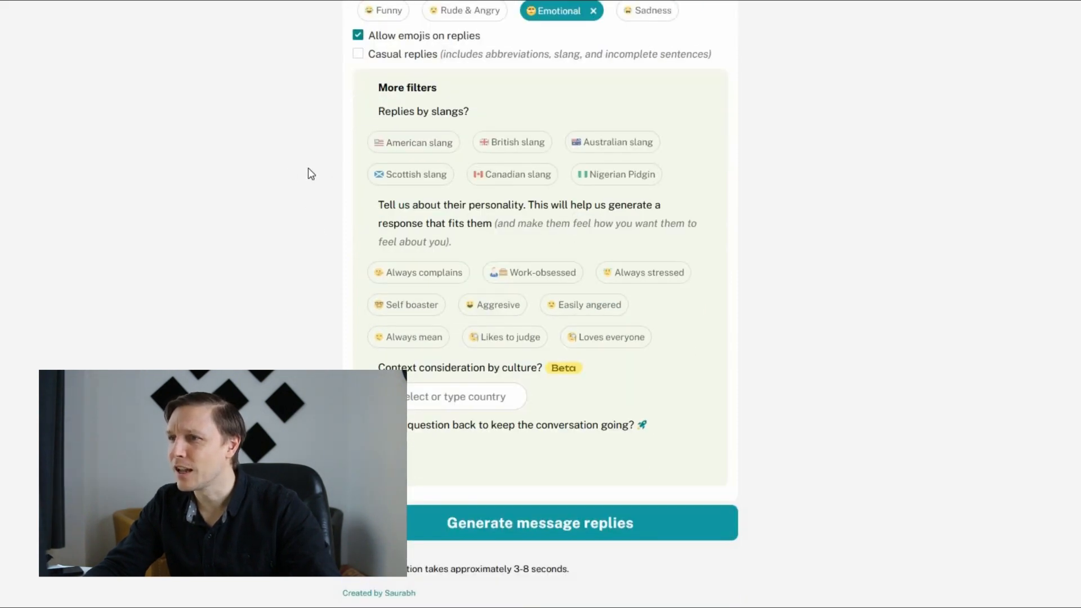
click(540, 522)
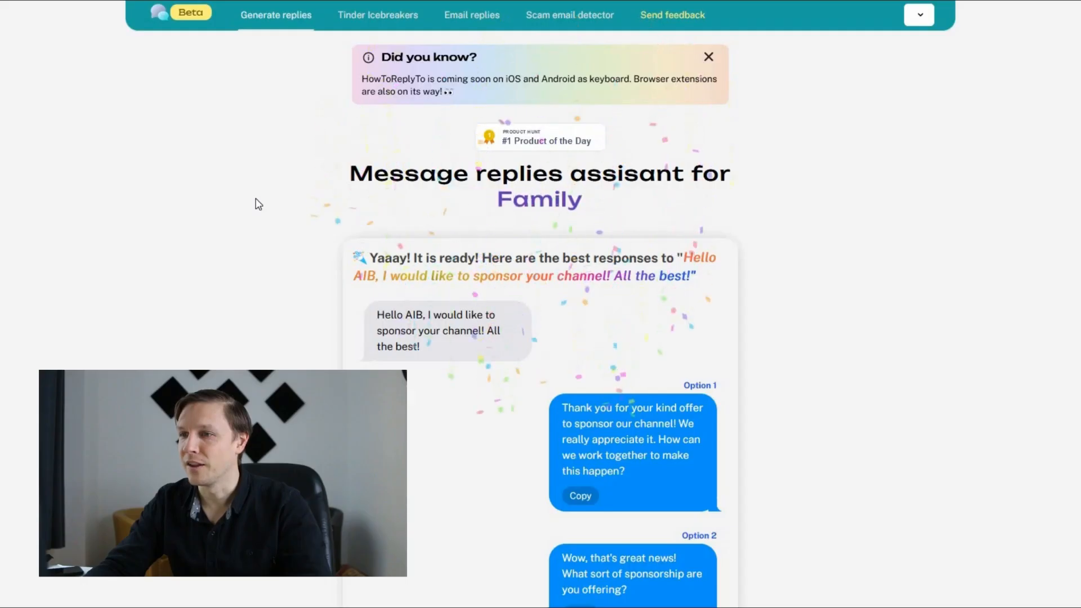
Step: Browse the four suggested replies and copy Option 4 about the partnership's terms
scroll(down, 3)
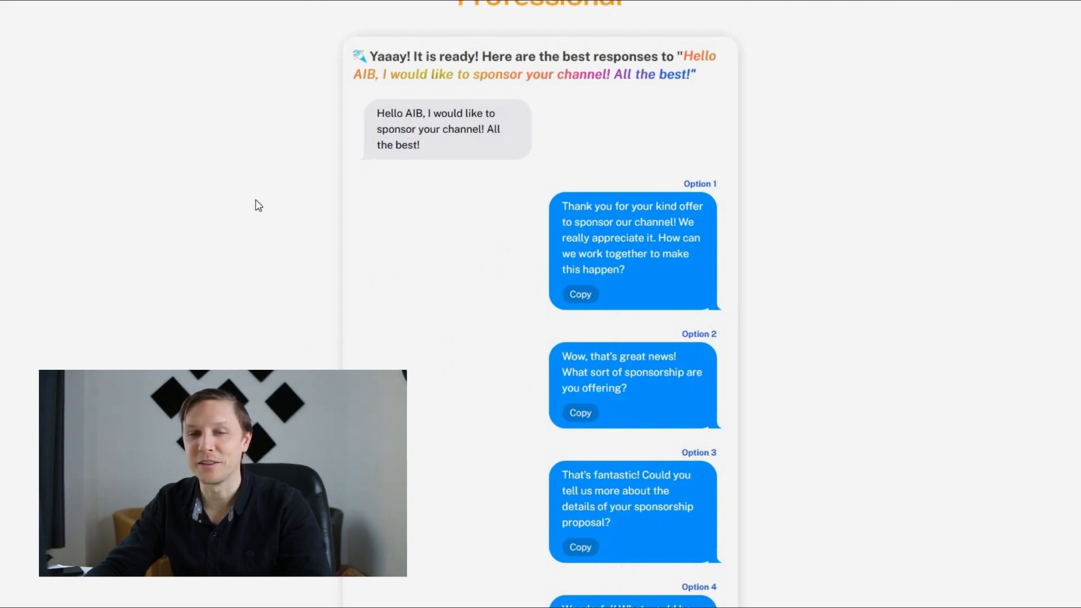
scroll(down, 3)
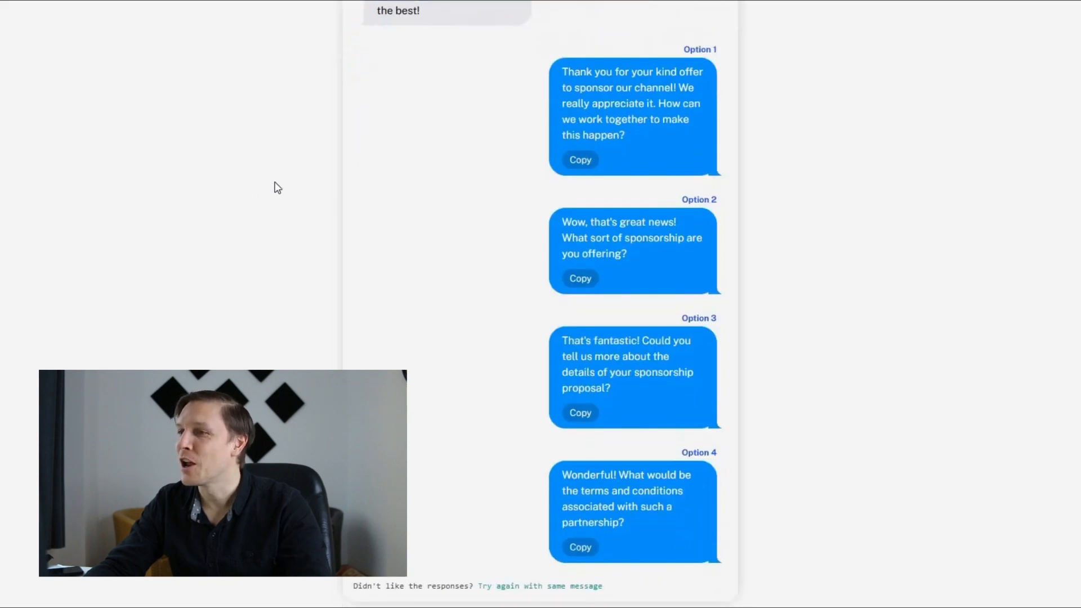
scroll(down, 3)
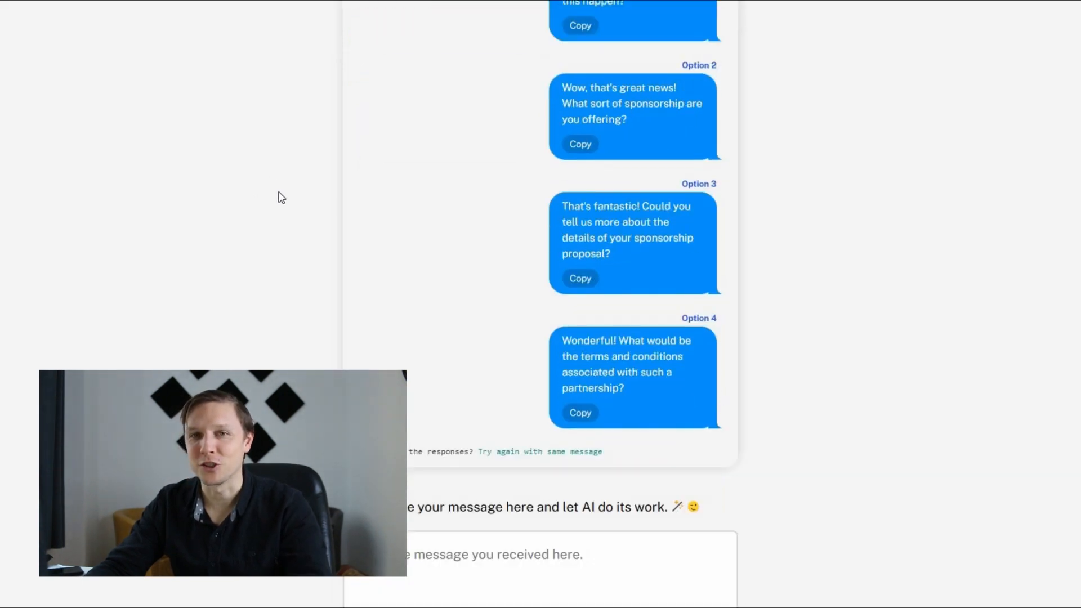
scroll(down, 3)
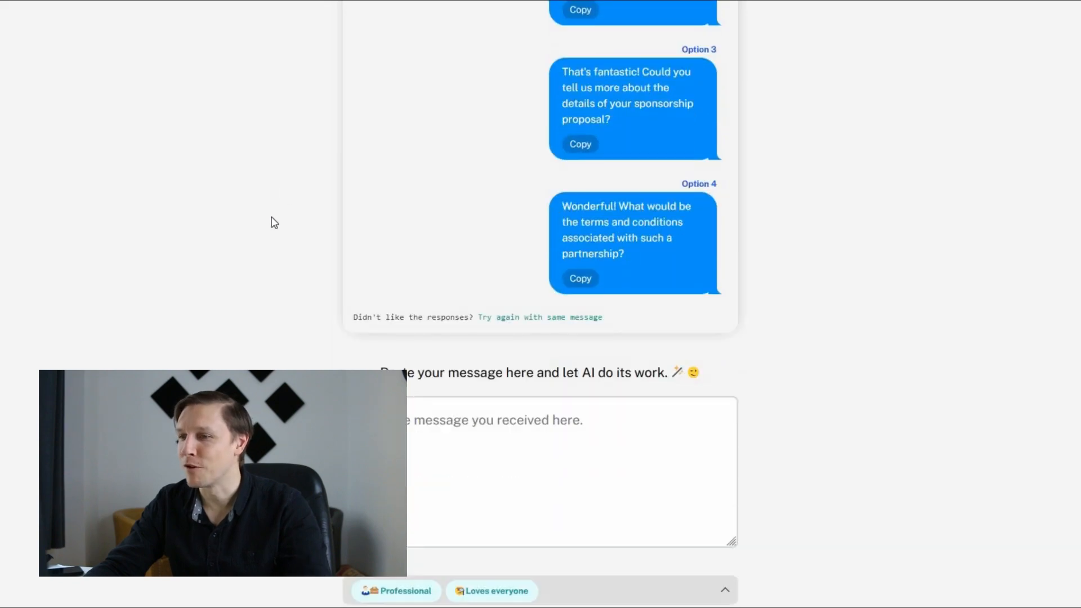
click(580, 278)
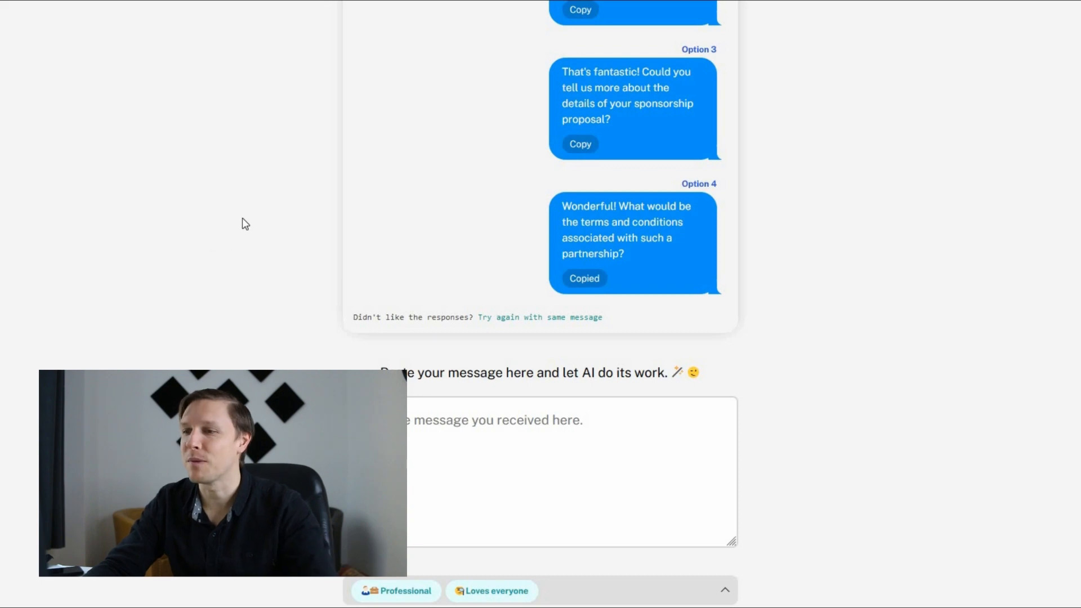
scroll(up, 3)
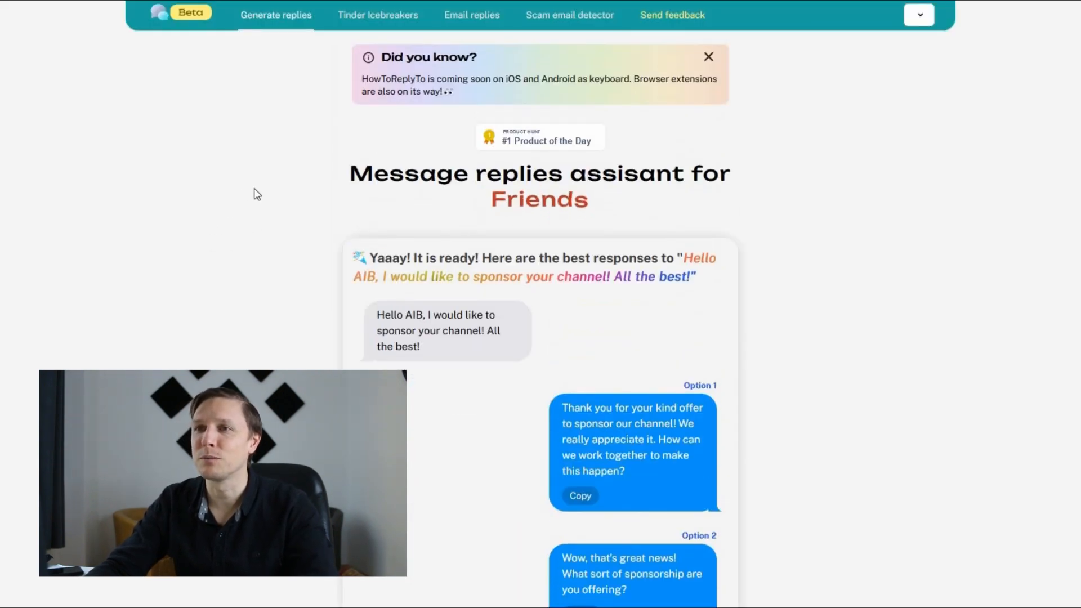
mouse_move(267, 194)
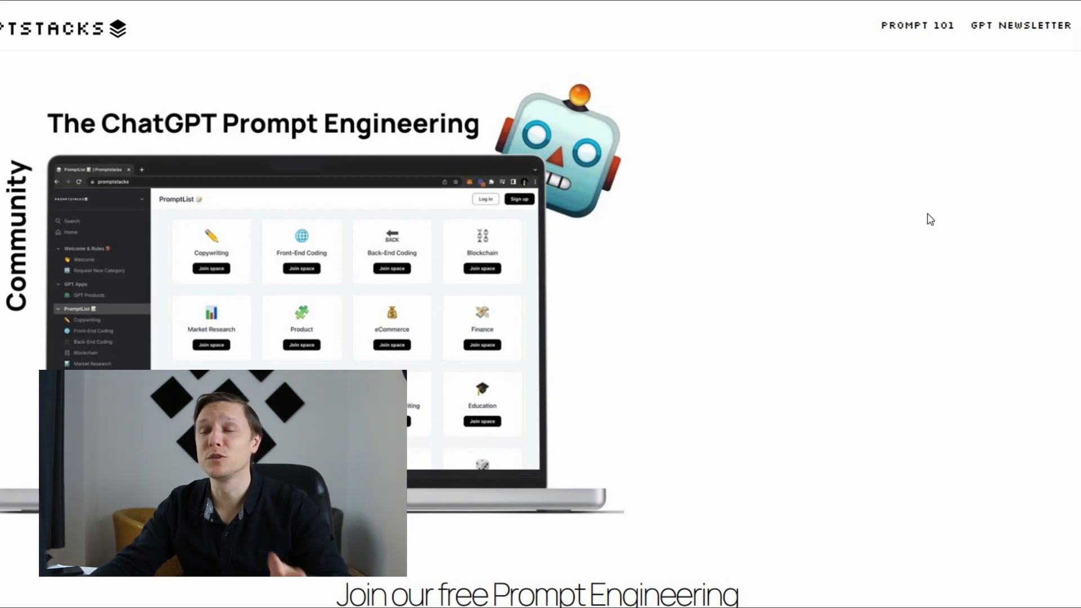
mouse_move(768, 227)
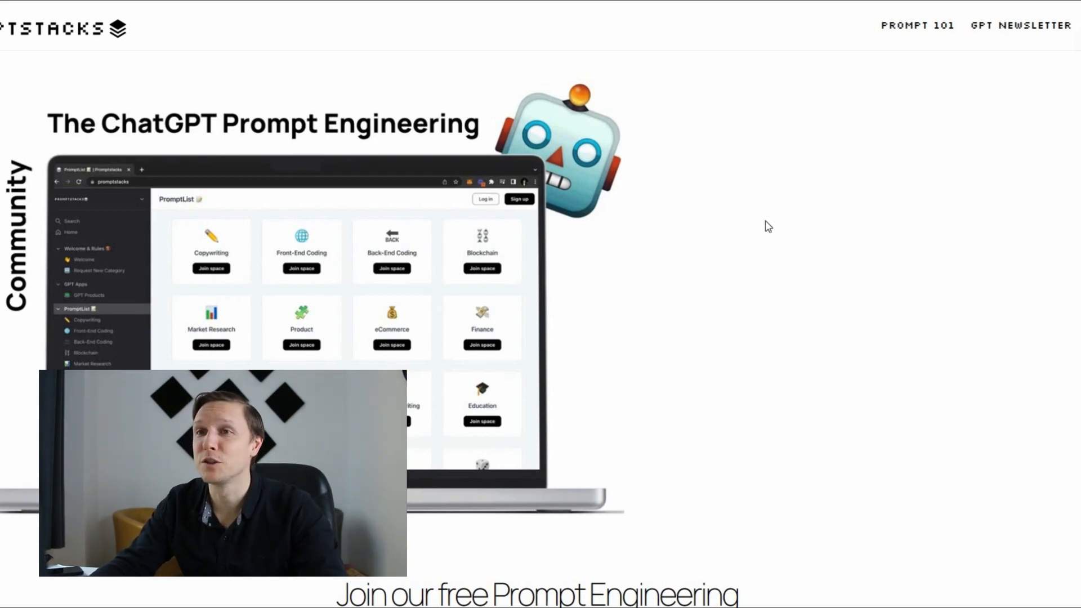
mouse_move(848, 246)
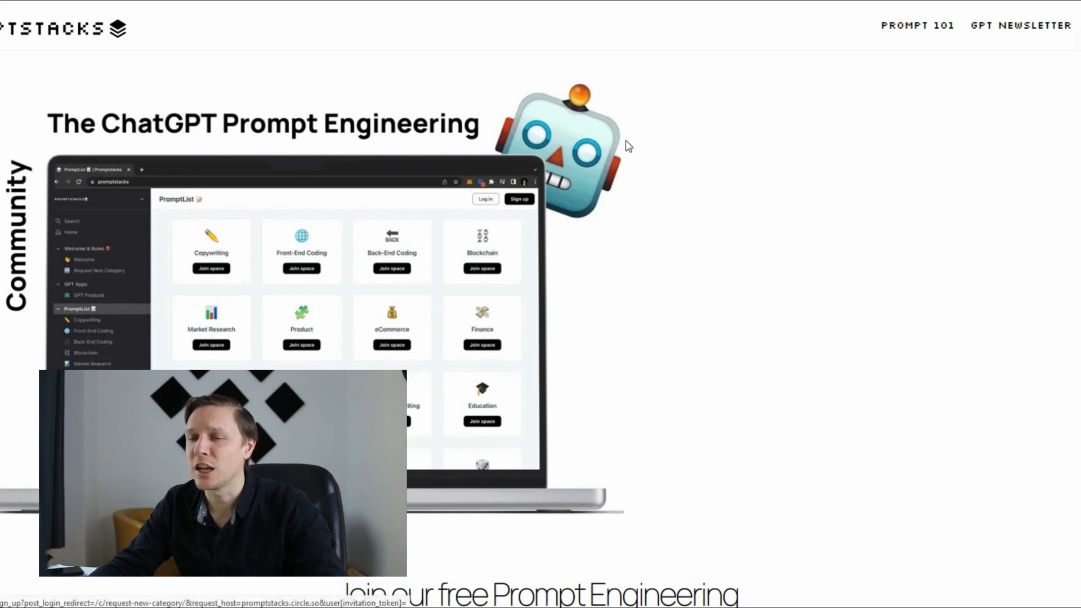
mouse_move(768, 214)
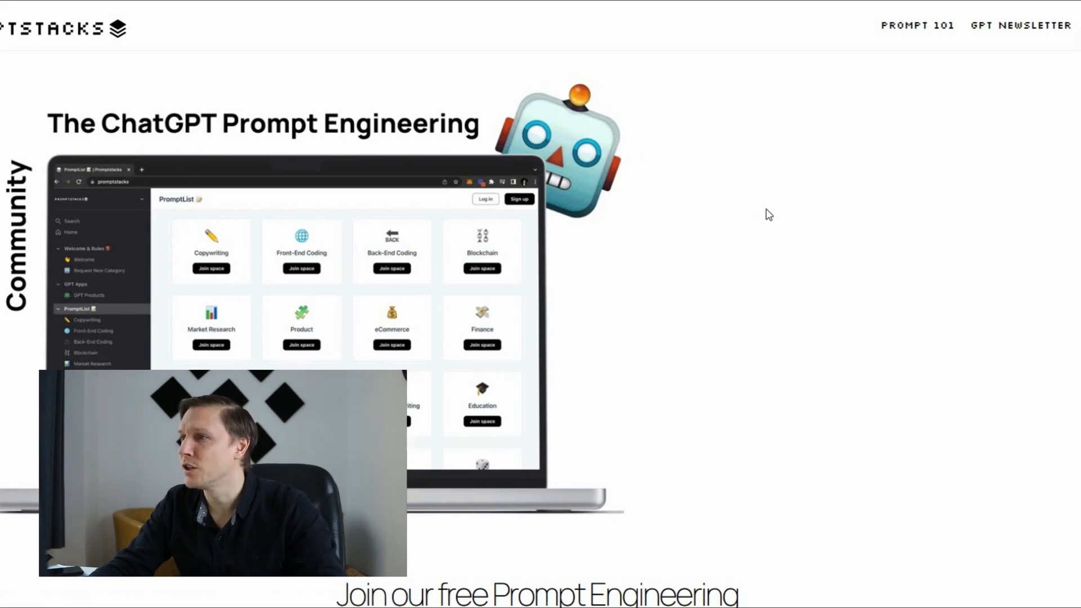
Step: Scroll the PromptStacks homepage to the Copywriting, Tech and Science categories list
scroll(down, 3)
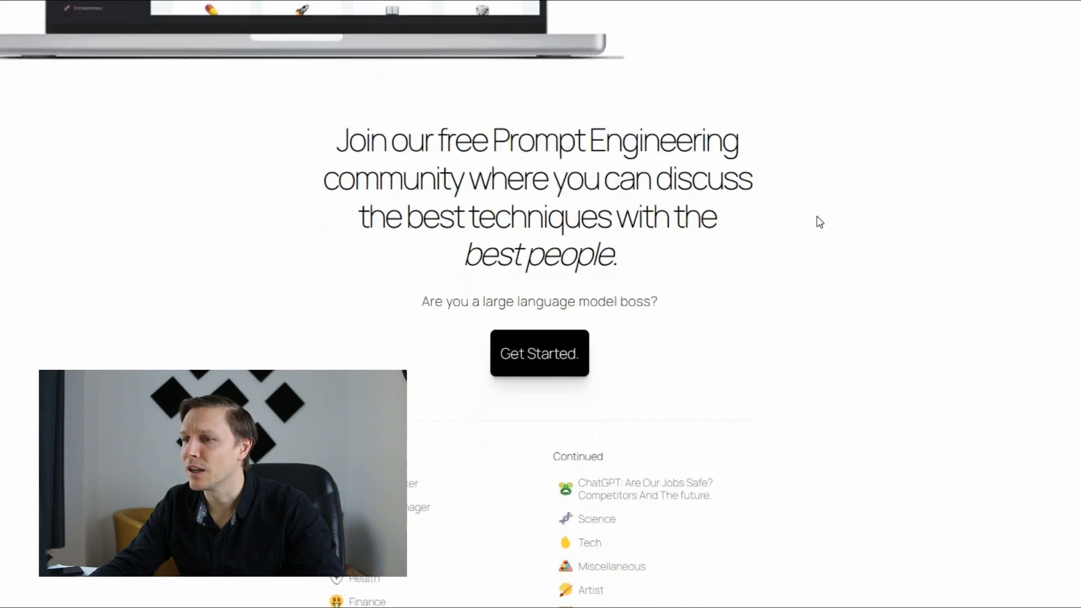
scroll(down, 3)
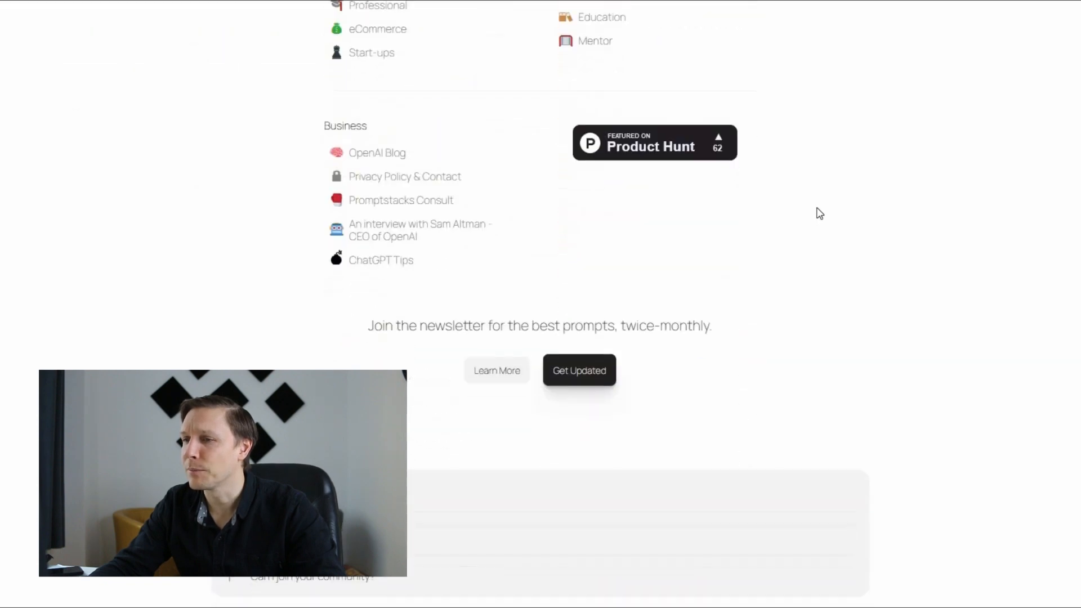
scroll(up, 3)
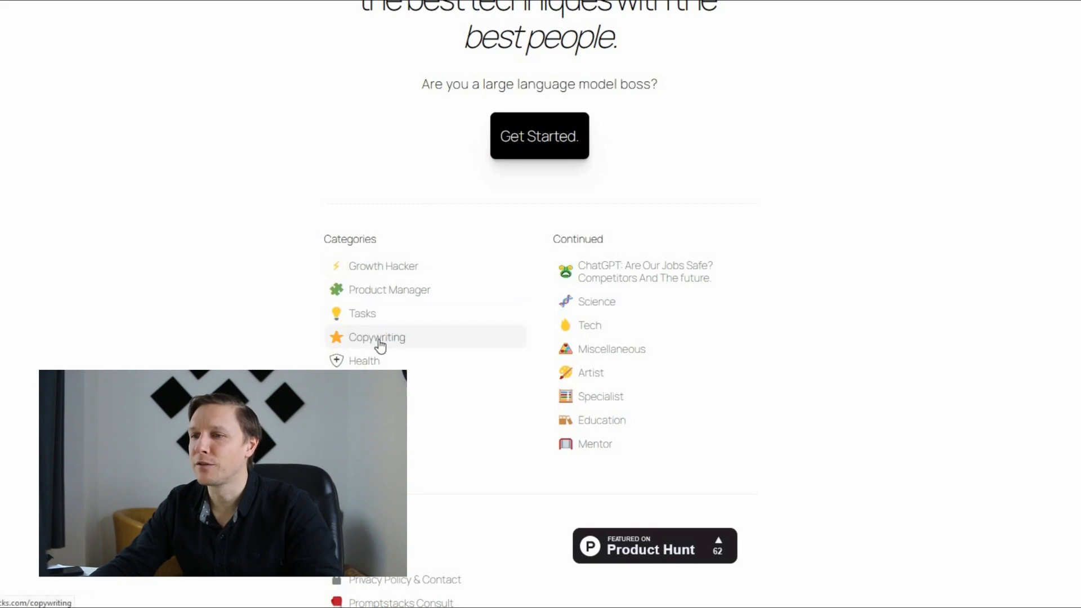
Step: Open the Copywriting prompt category and scroll through prompts like Advertiser and Start-up Lawyer
click(377, 337)
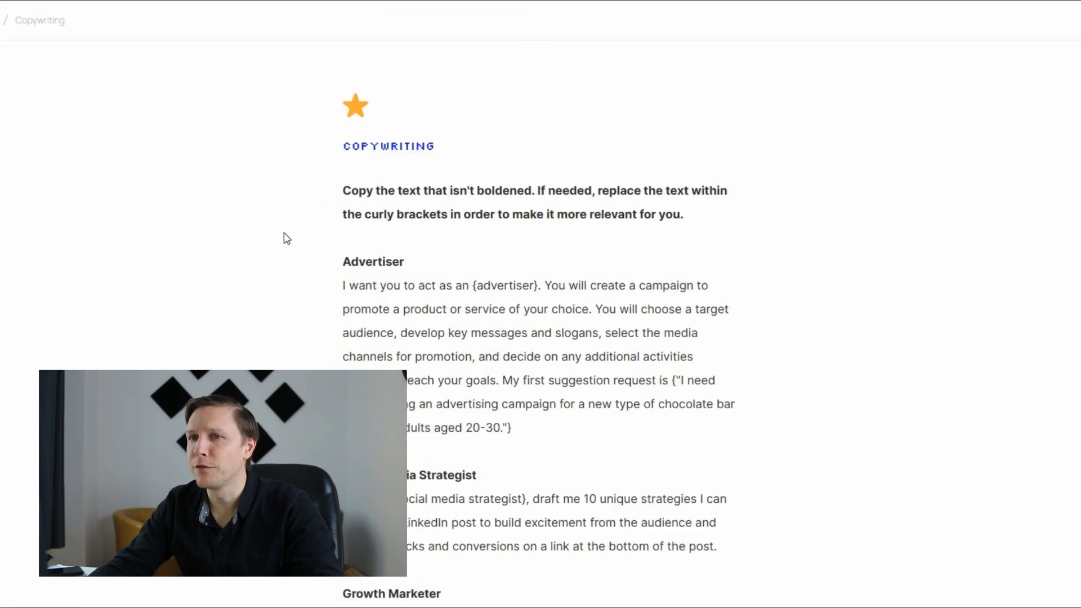
scroll(down, 3)
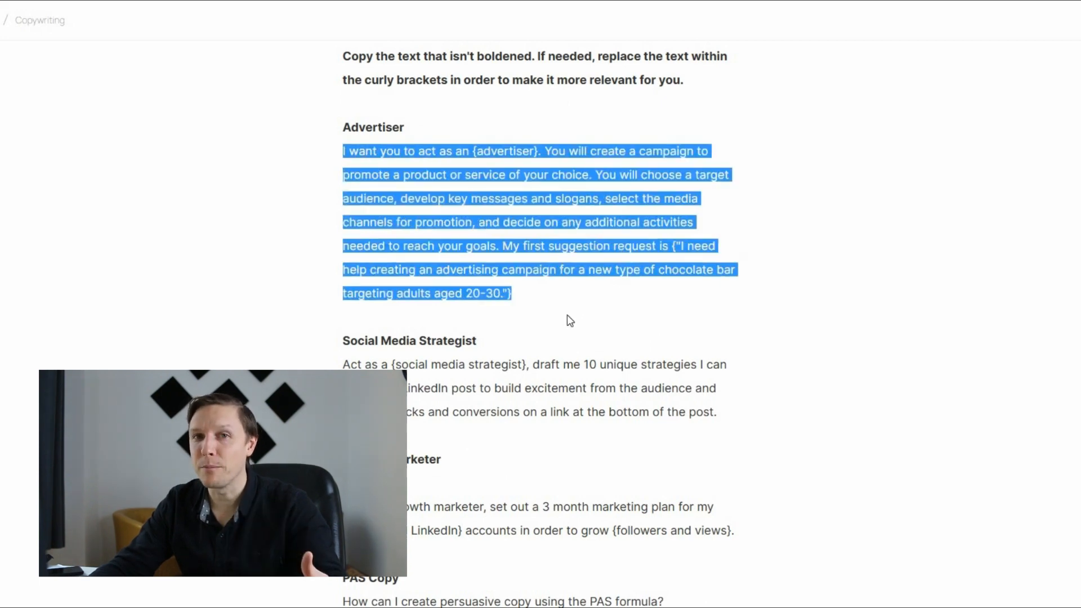
scroll(down, 3)
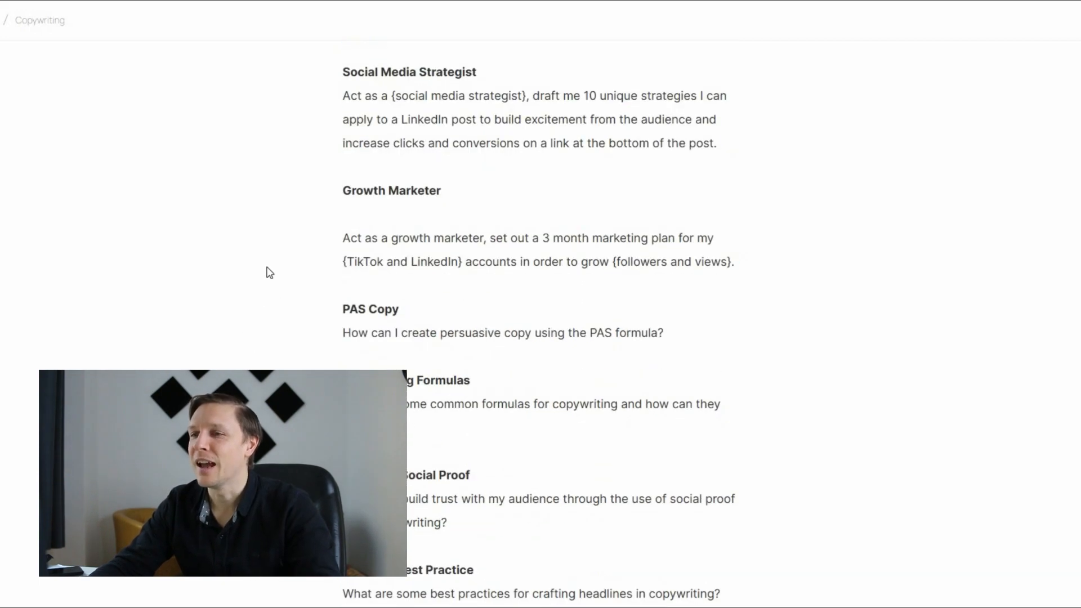
scroll(down, 3)
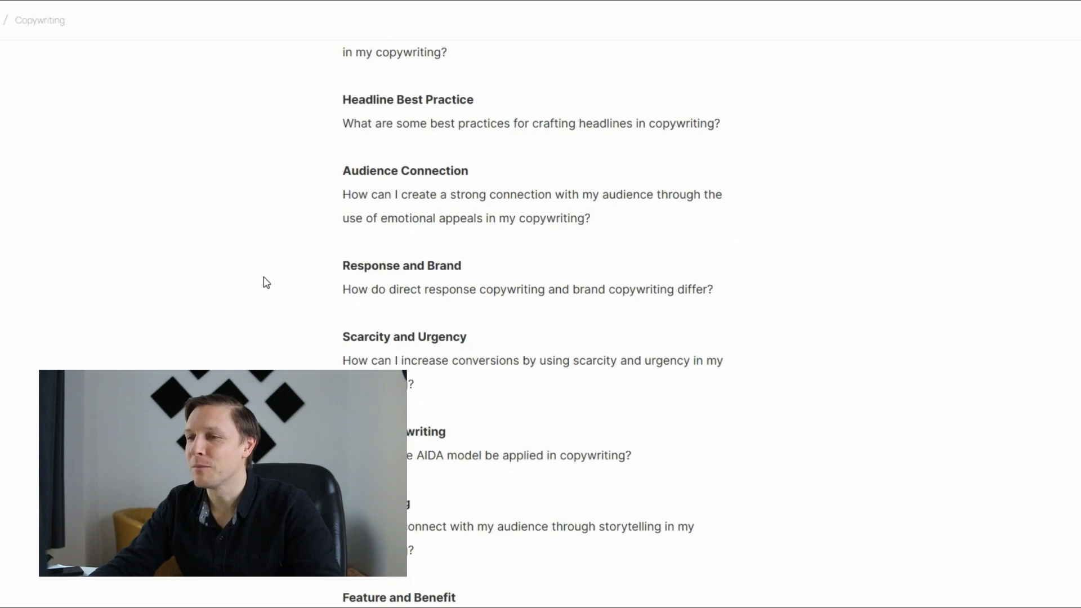
scroll(down, 3)
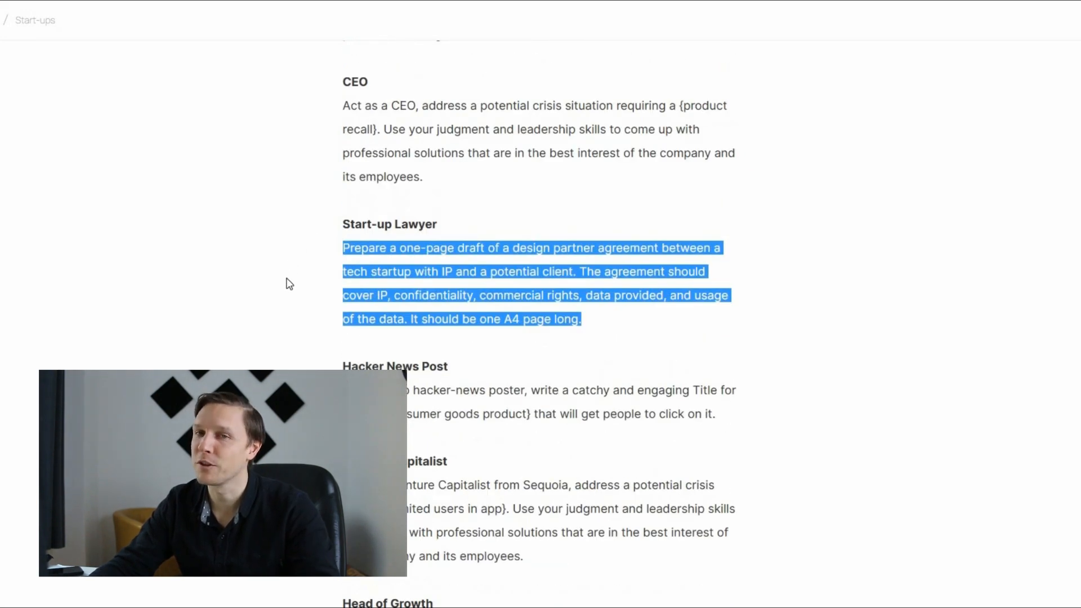
scroll(down, 3)
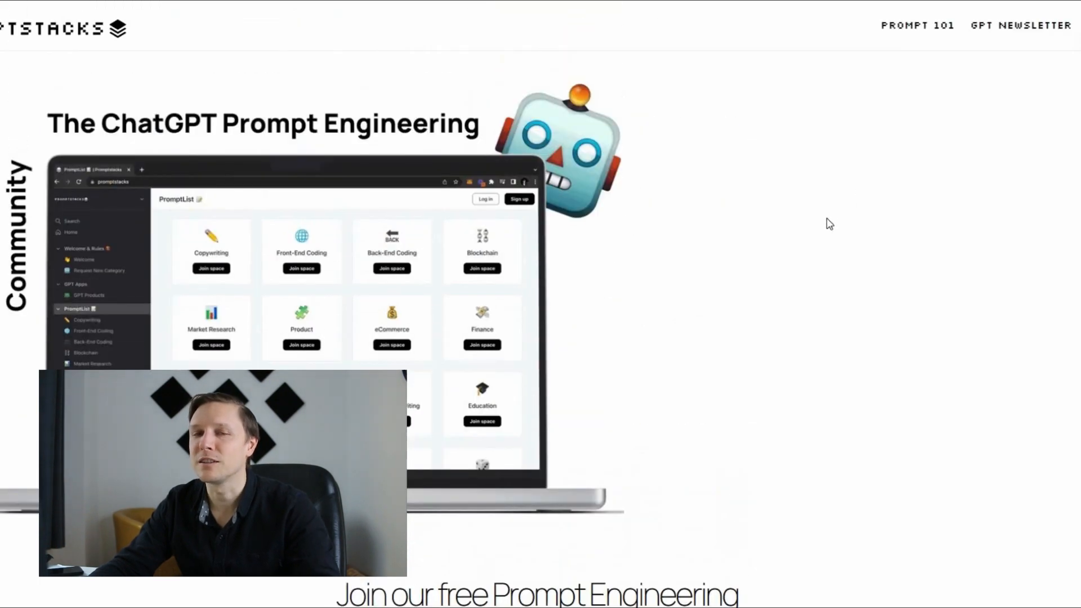
mouse_move(823, 245)
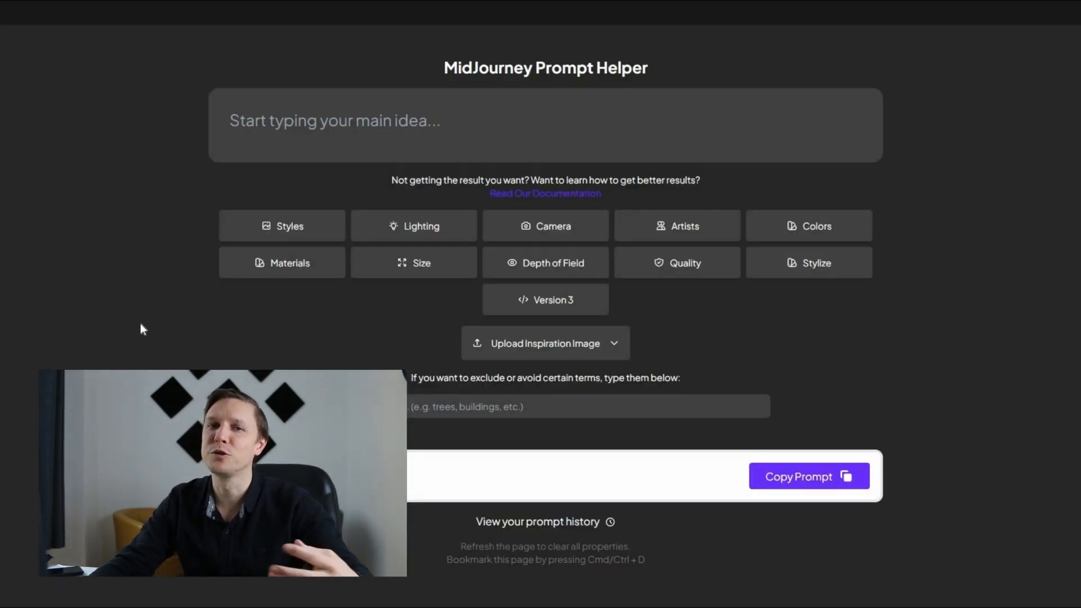
mouse_move(152, 288)
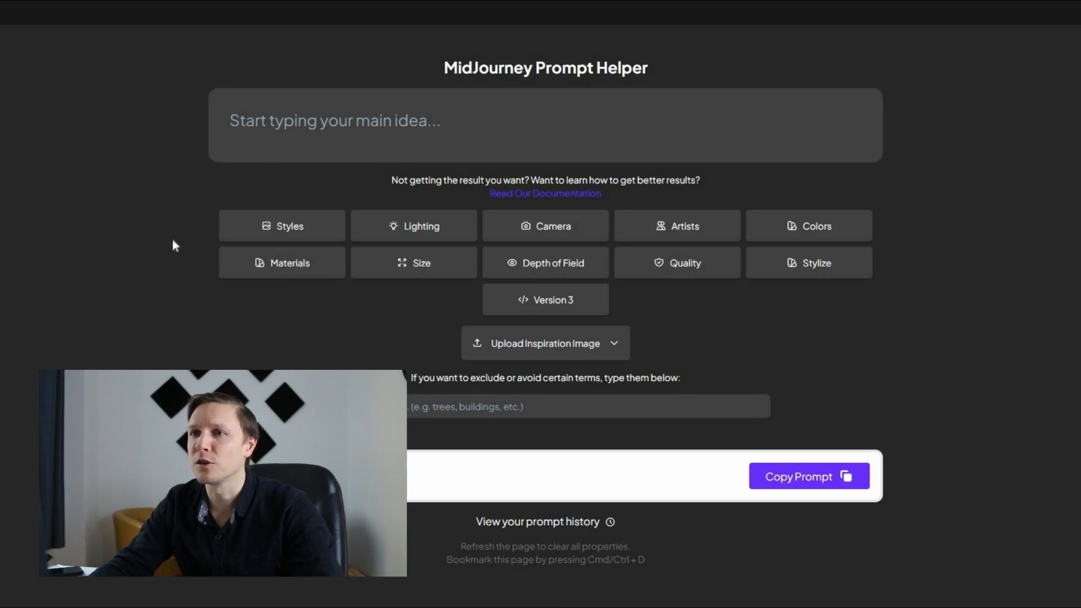
mouse_move(152, 272)
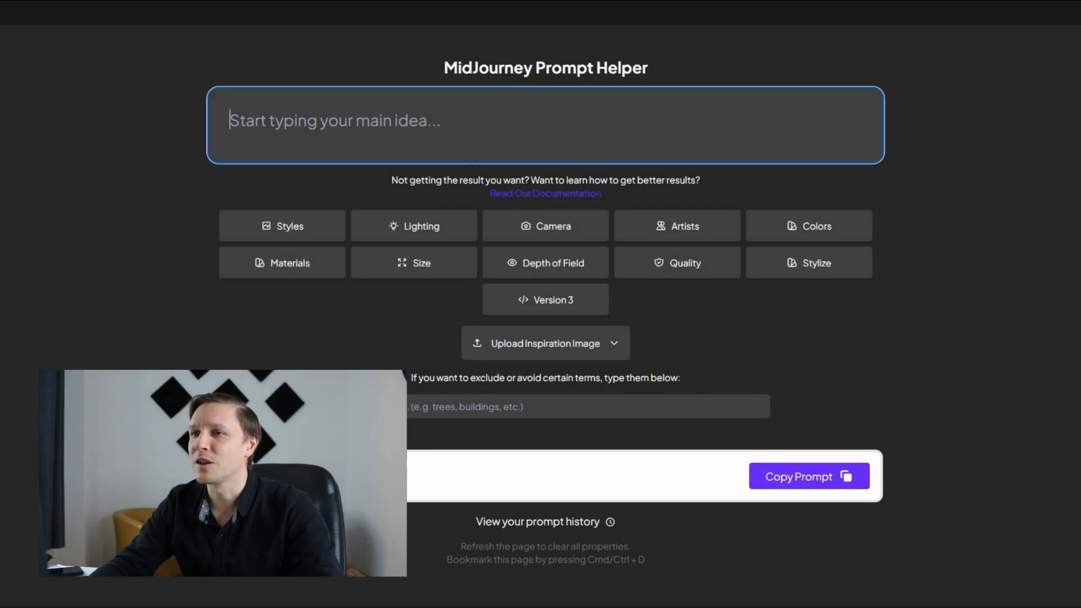
mouse_move(991, 240)
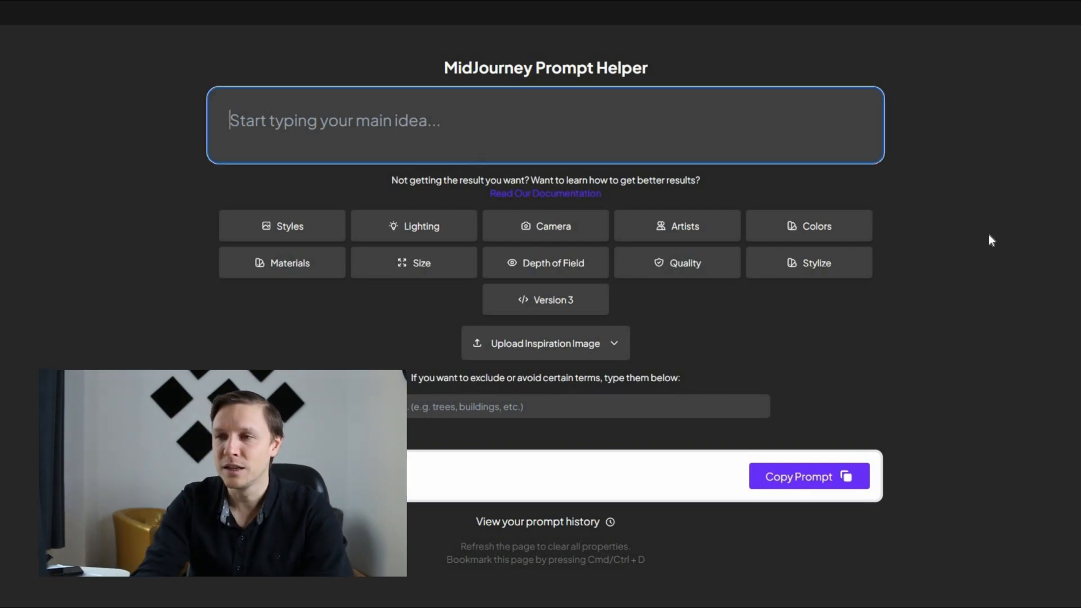
Step: Enter 'A robot' as the main idea and add style, lighting, DSLR camera and artist presets
text(A ro)
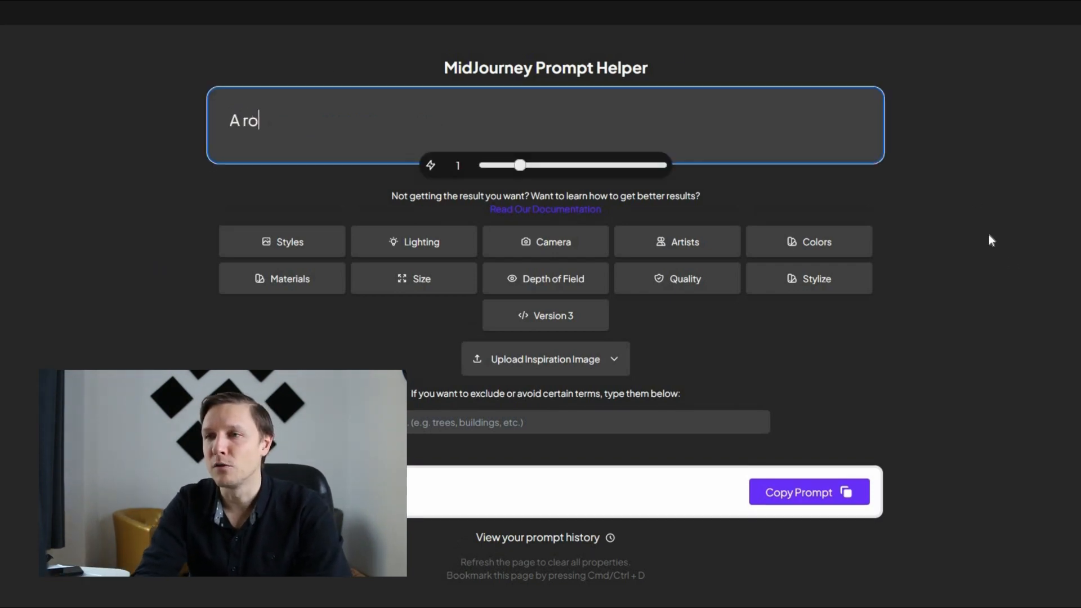
click(282, 241)
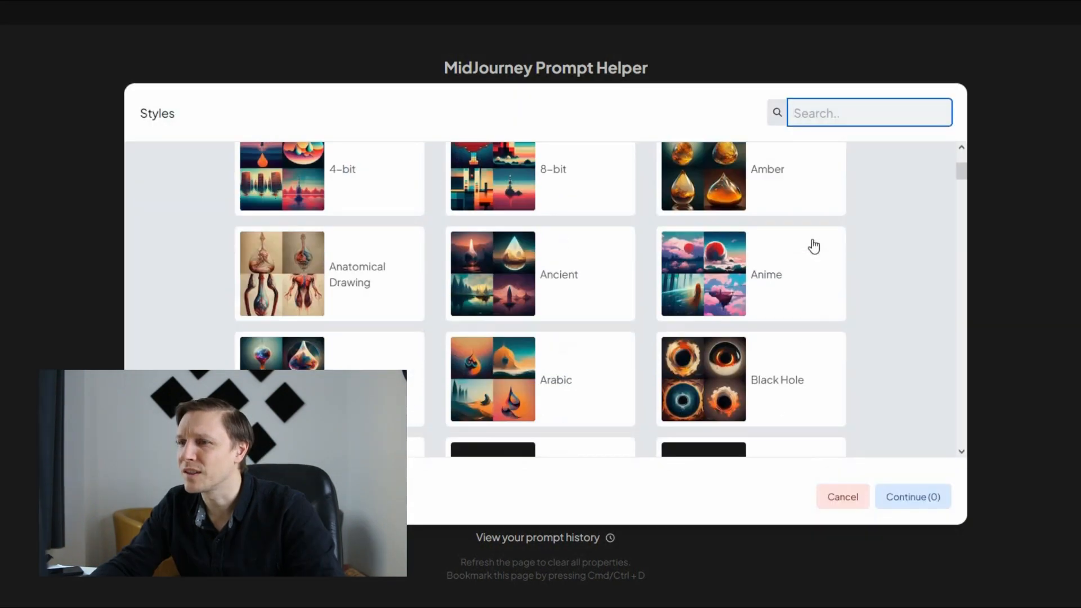
scroll(down, 3)
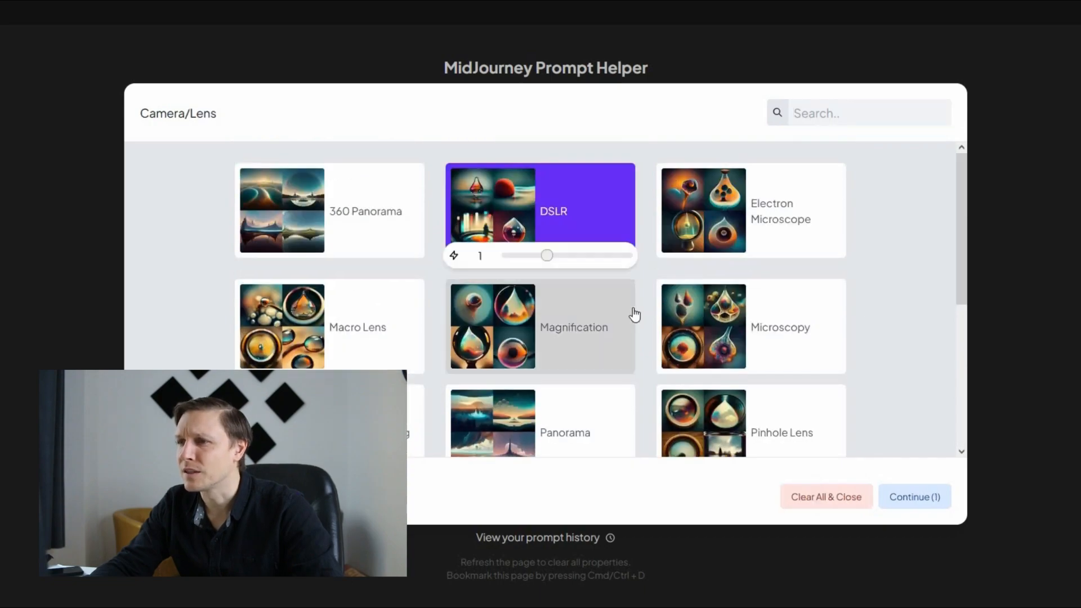
click(914, 497)
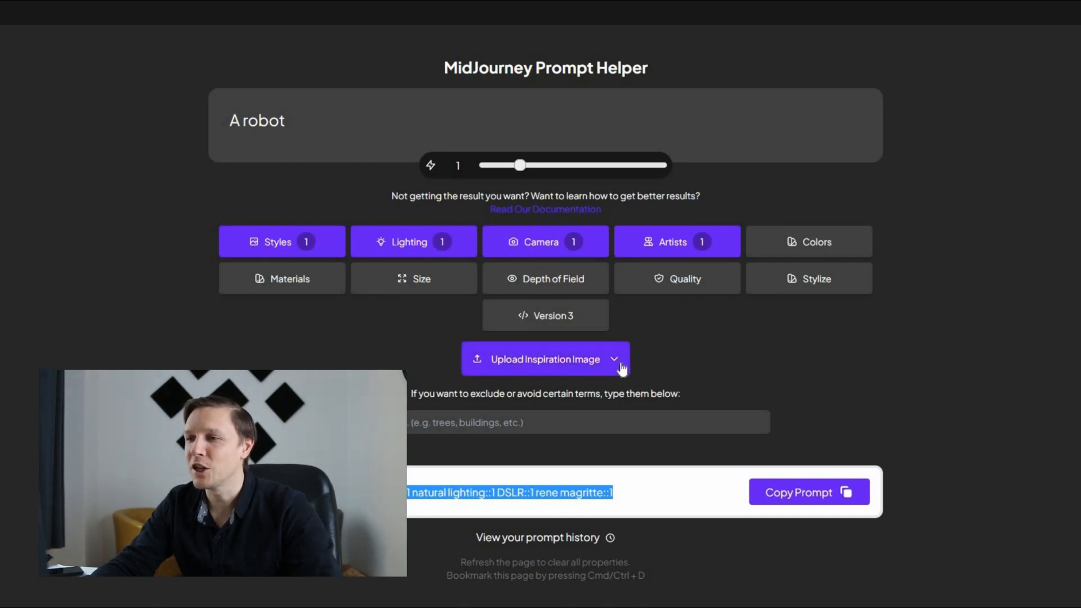
mouse_move(279, 227)
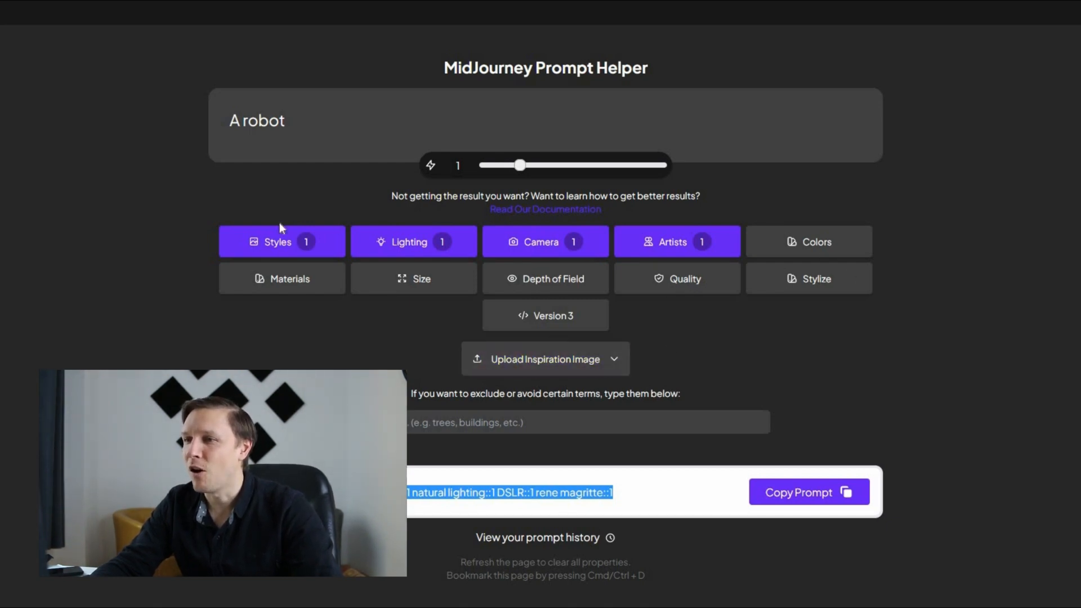
mouse_move(955, 362)
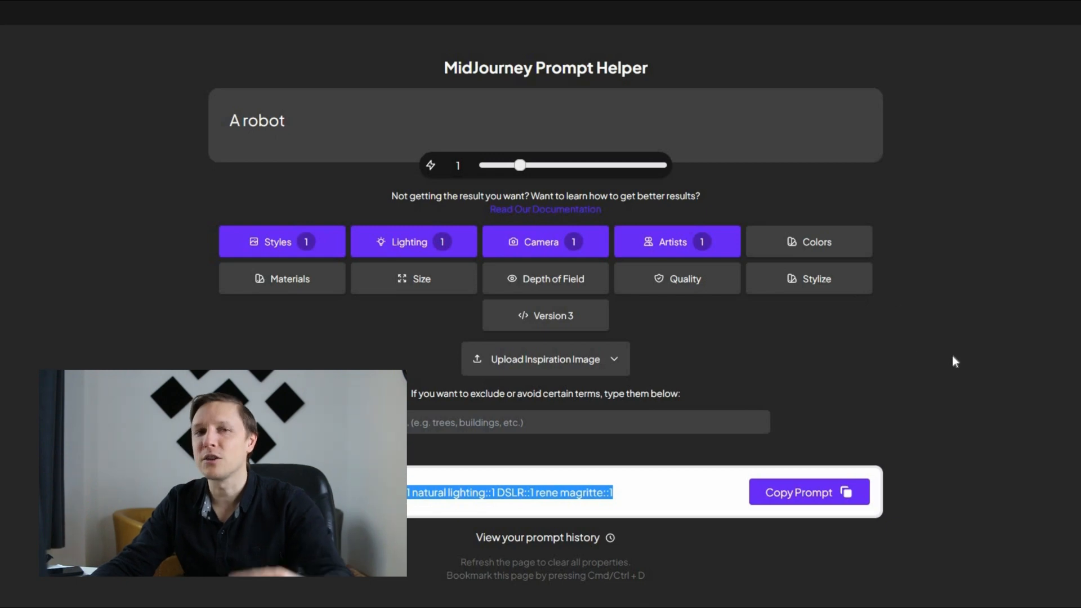
mouse_move(965, 380)
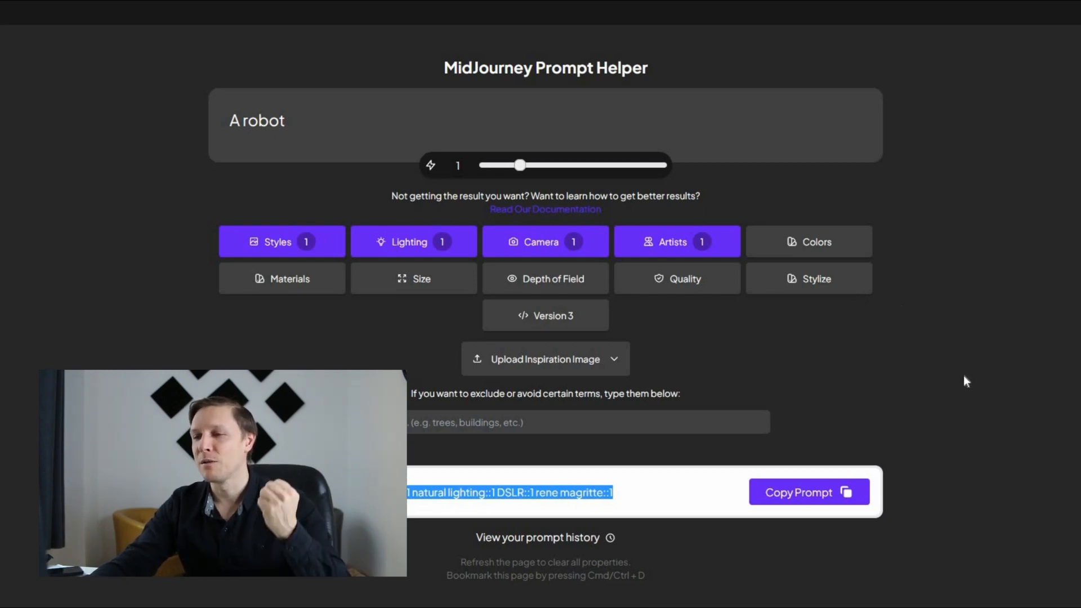
mouse_move(64, 274)
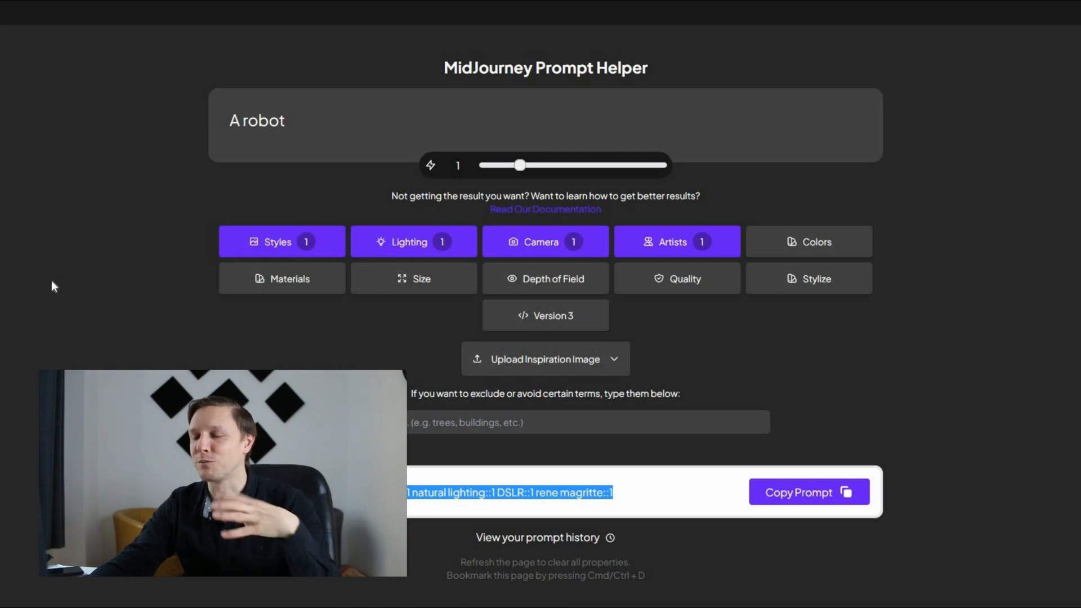
mouse_move(65, 298)
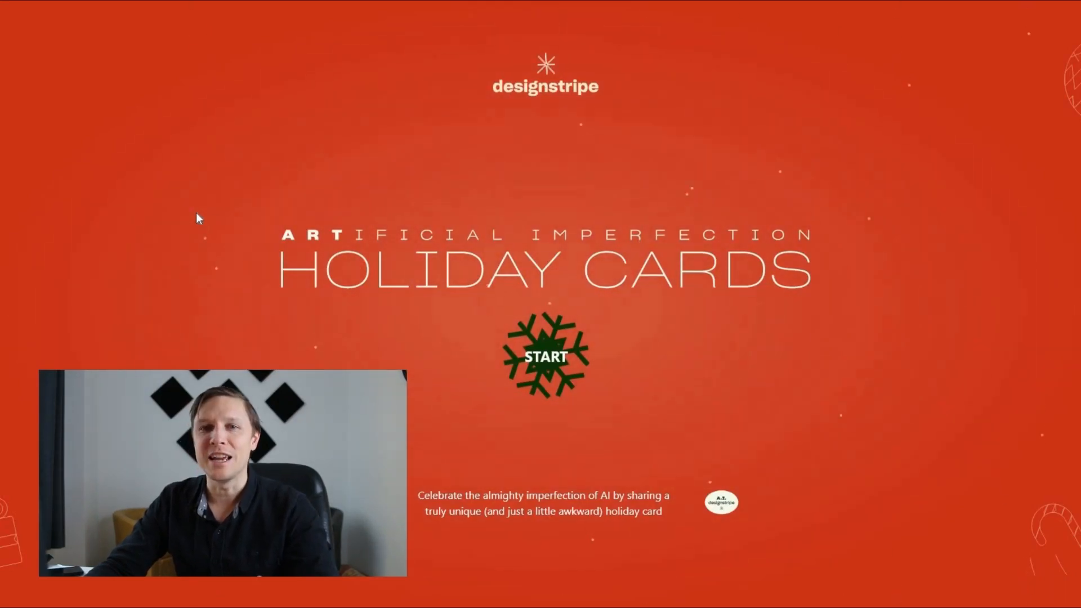
mouse_move(205, 264)
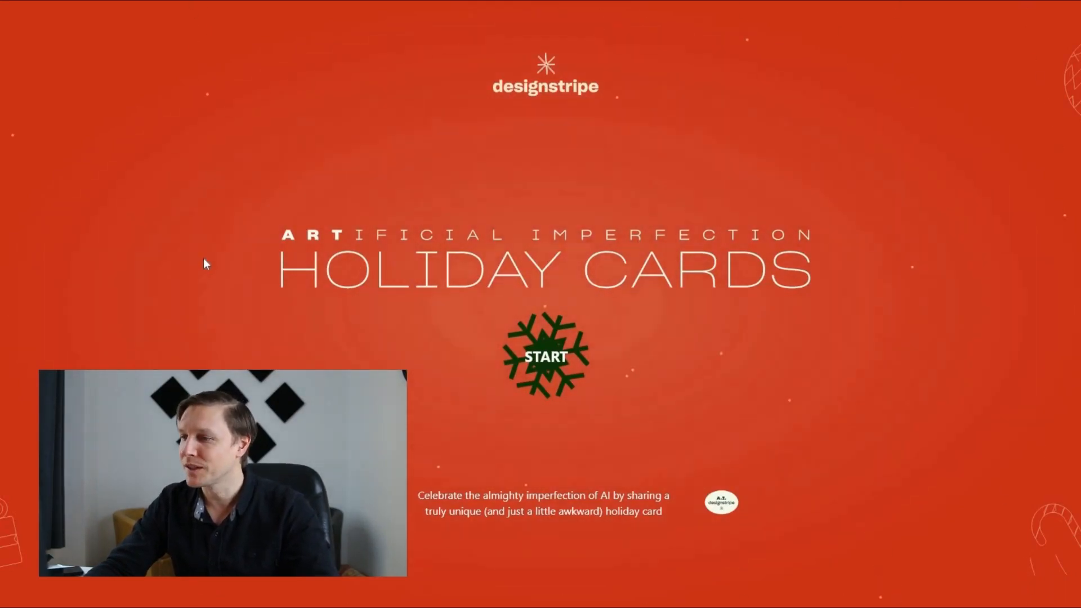
Step: Answer the card questions with sender name, New Year, a style and tone, subject 'A robot'
click(545, 357)
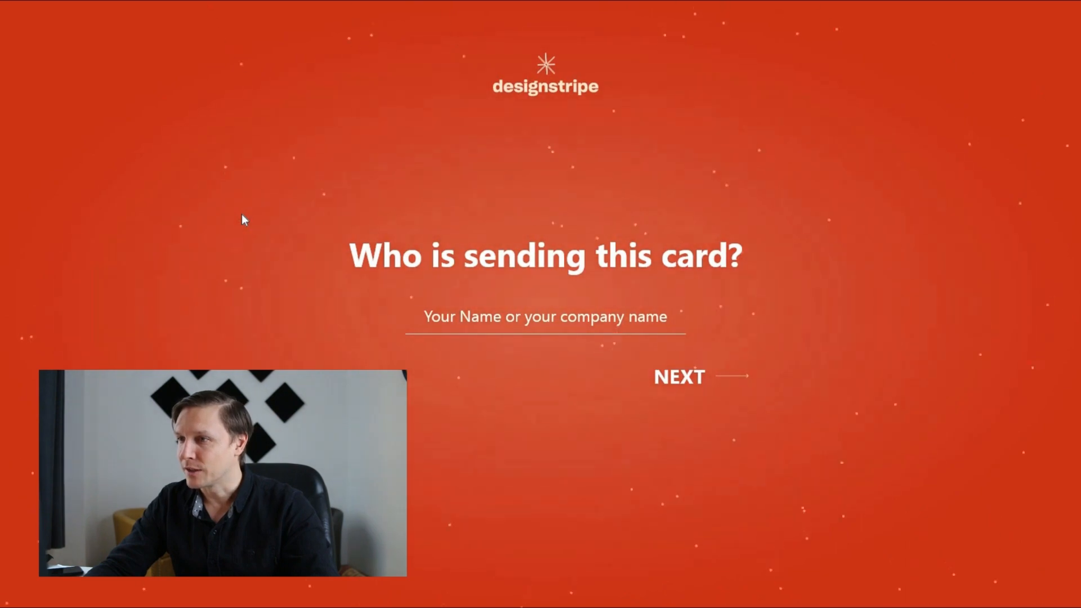
click(544, 316)
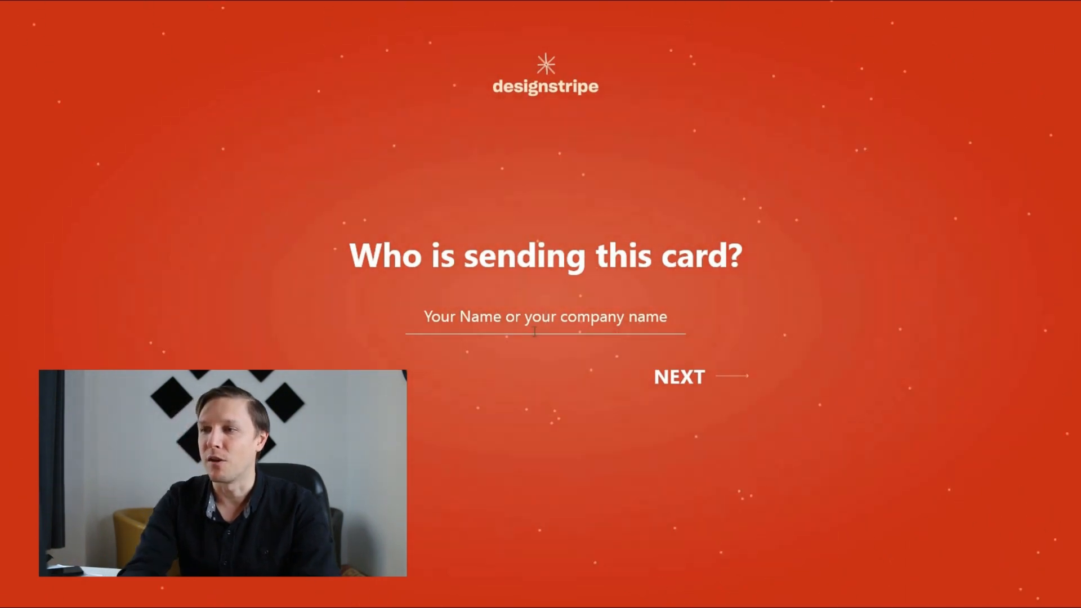
click(678, 377)
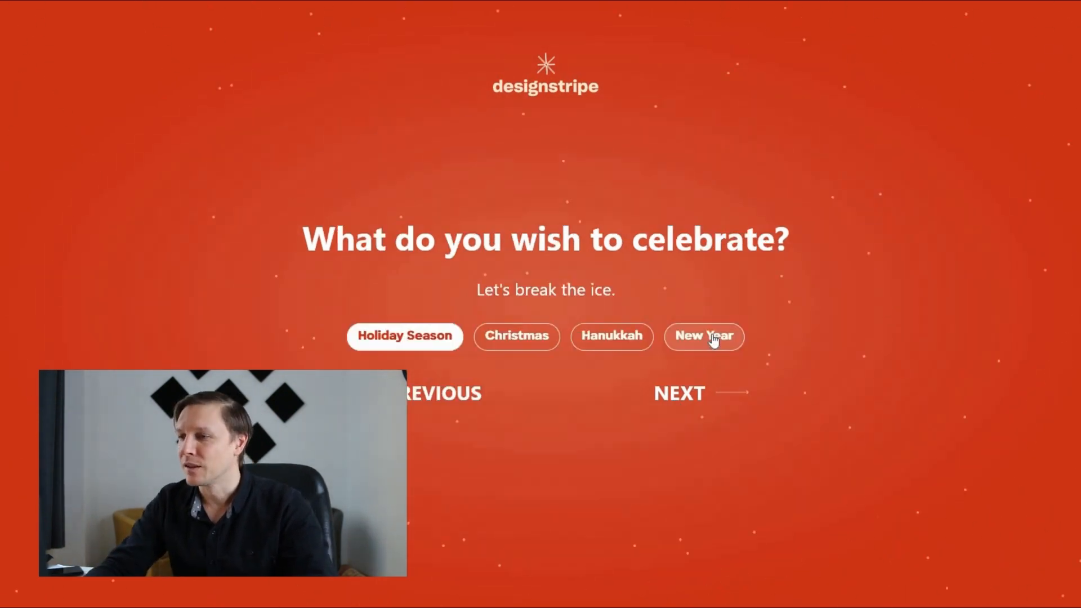
click(678, 393)
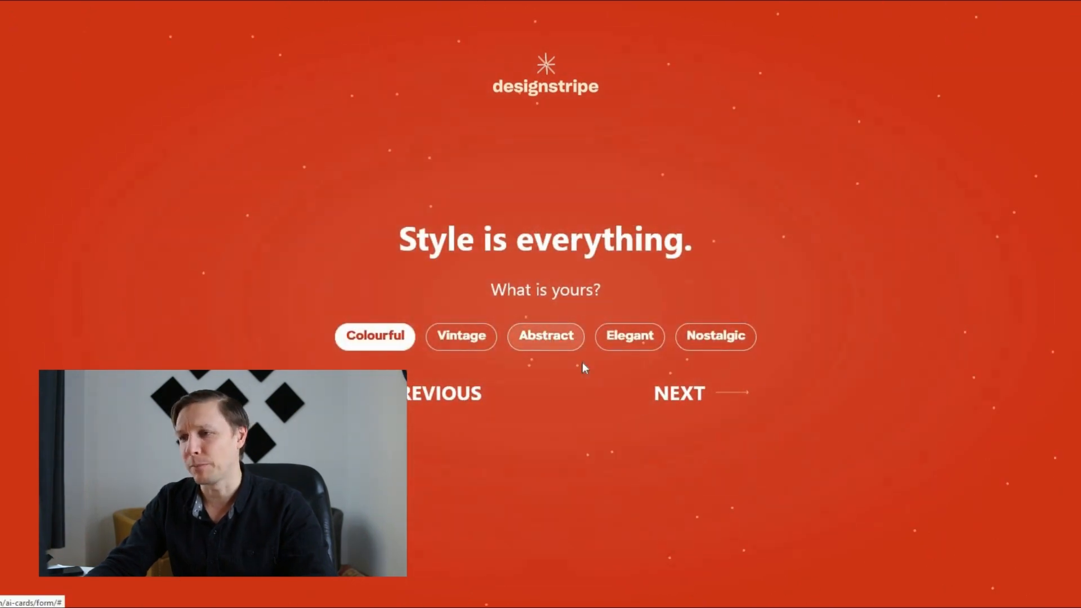
click(676, 393)
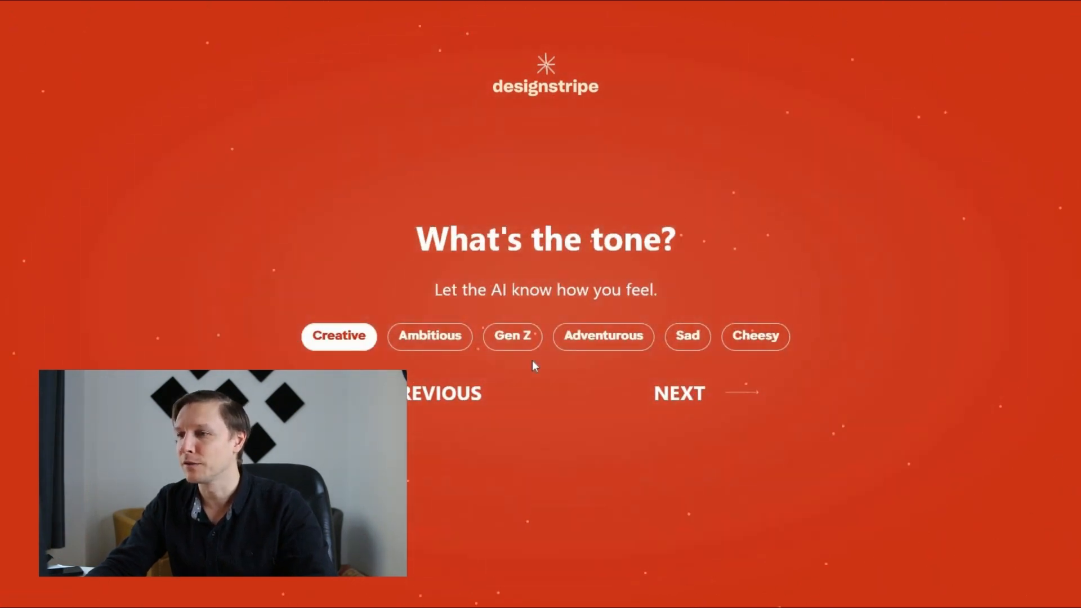
click(678, 393)
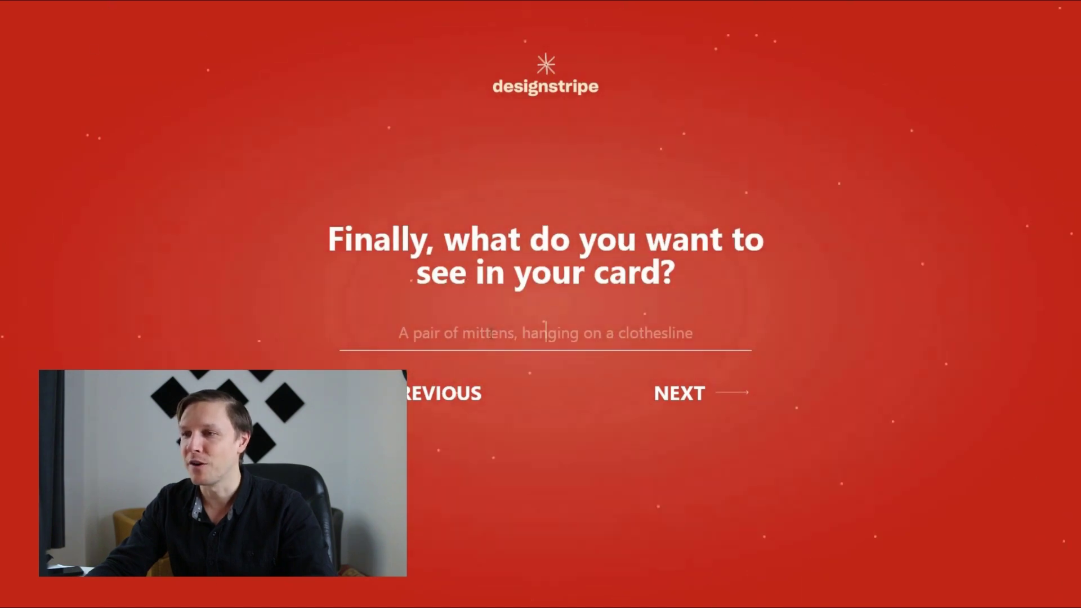
text(A ro)
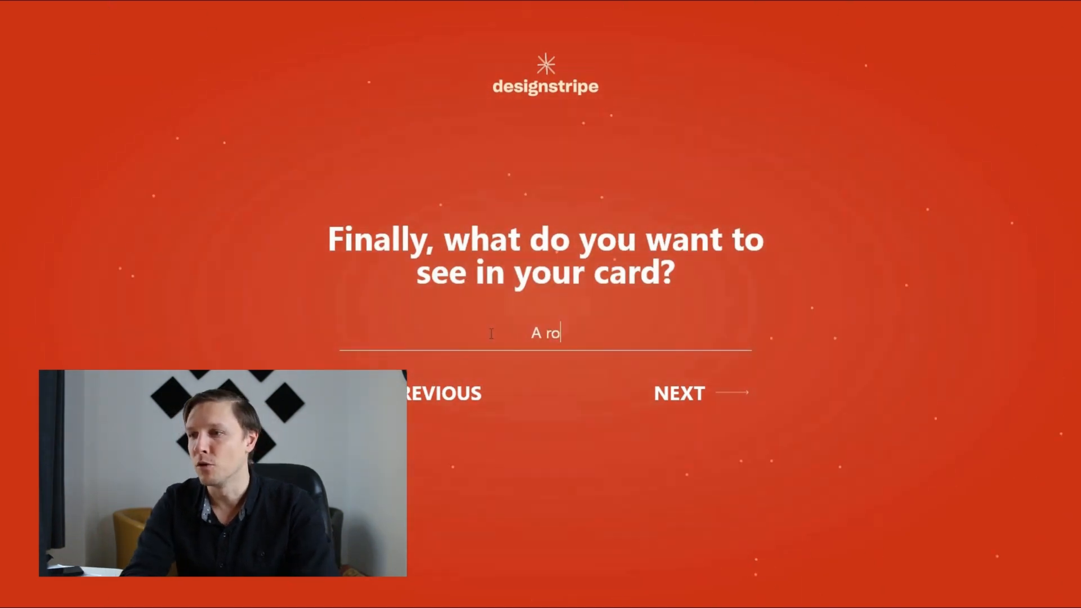
click(678, 393)
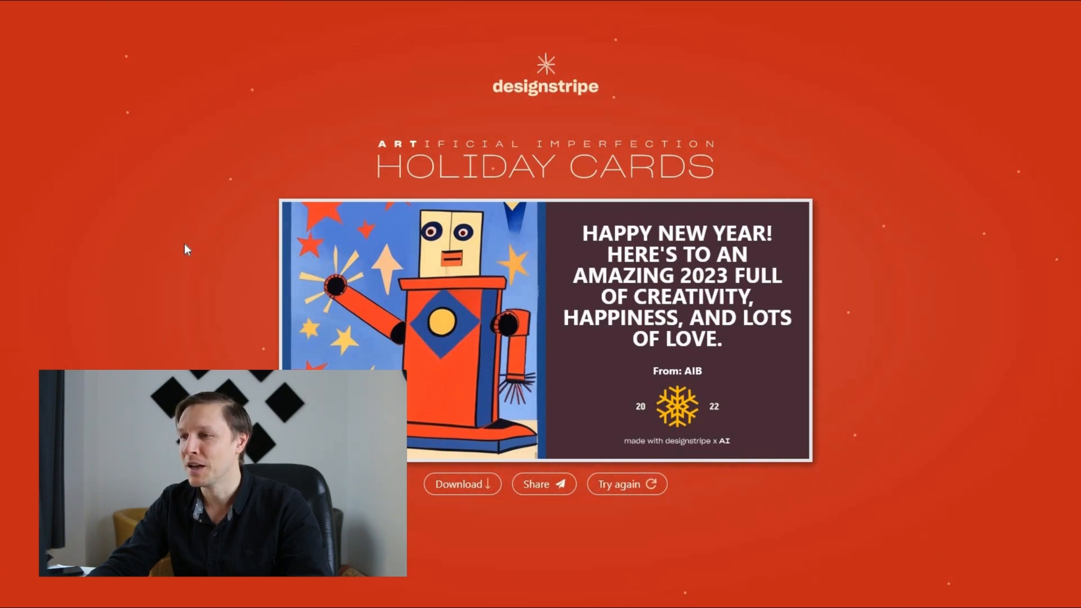
mouse_move(399, 271)
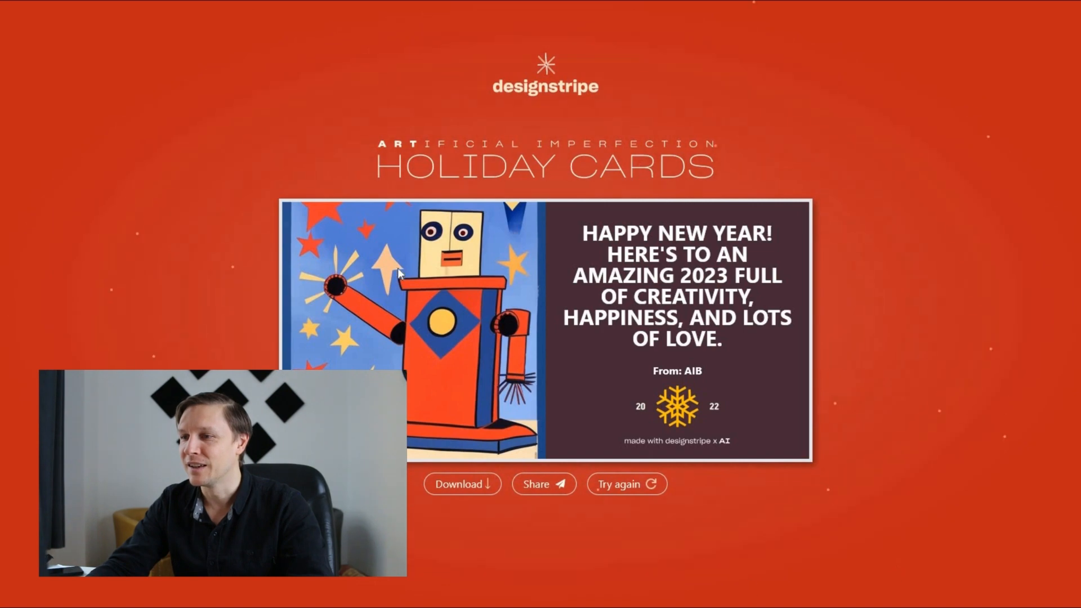
mouse_move(305, 277)
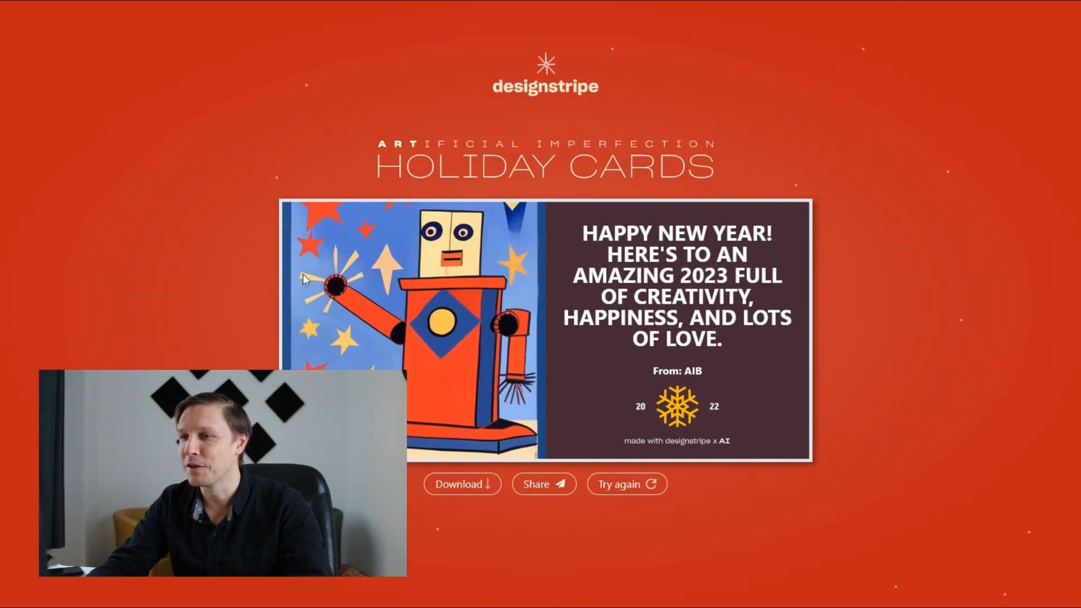
mouse_move(610, 490)
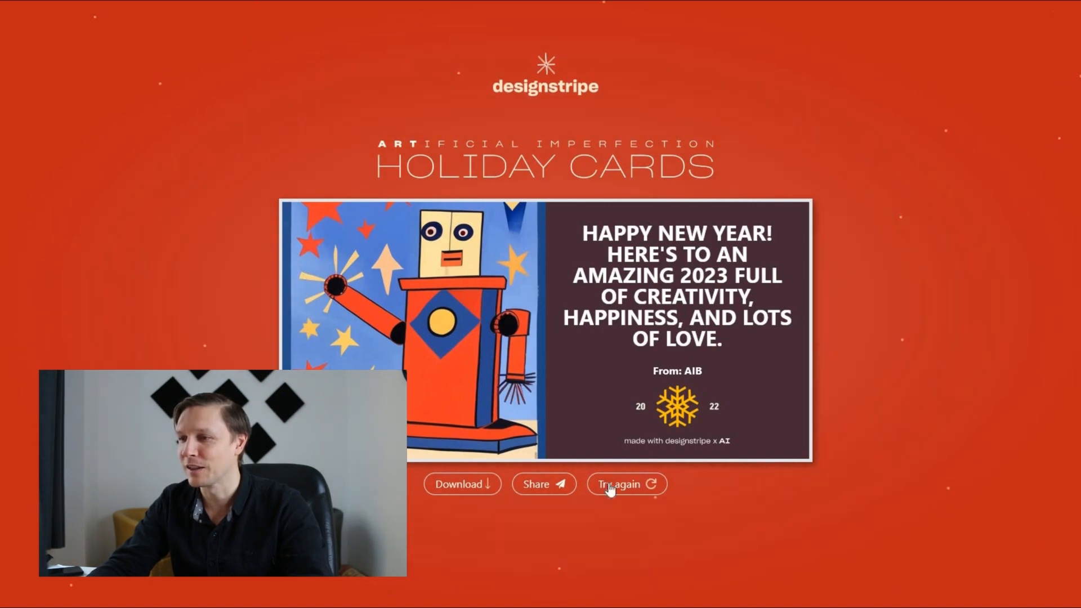
Step: Regenerate the card to get a geometric robot with a 'Hello, beautiful world' 2023 greeting
click(624, 483)
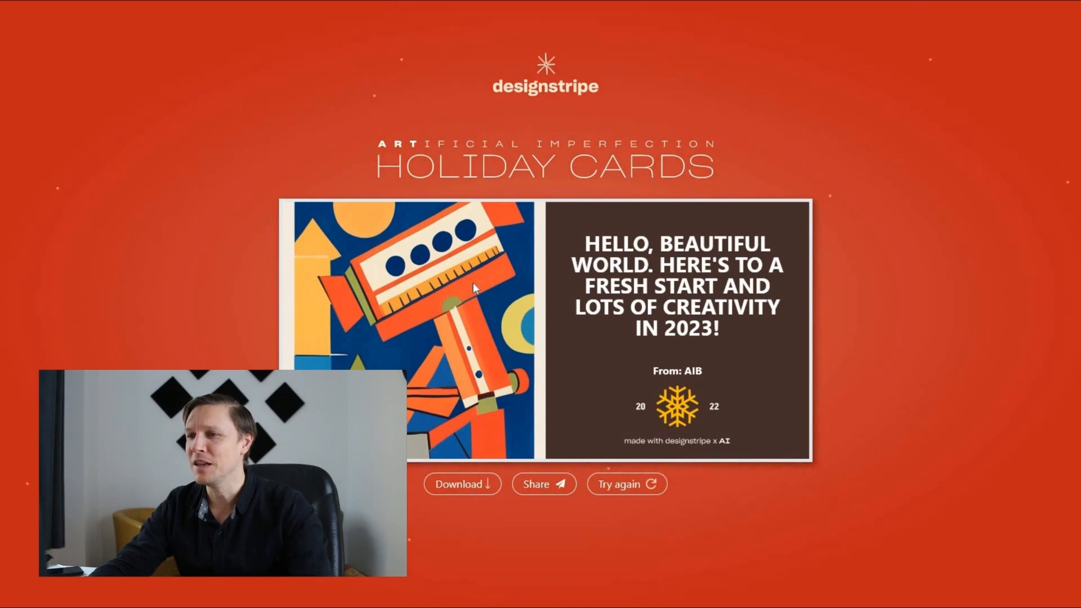
mouse_move(193, 242)
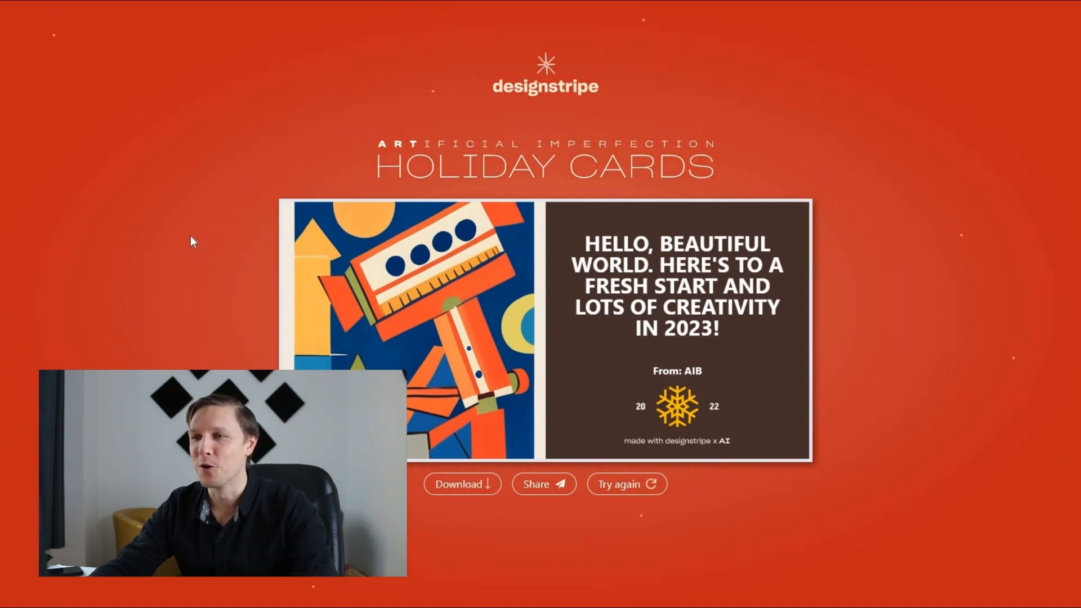
mouse_move(157, 251)
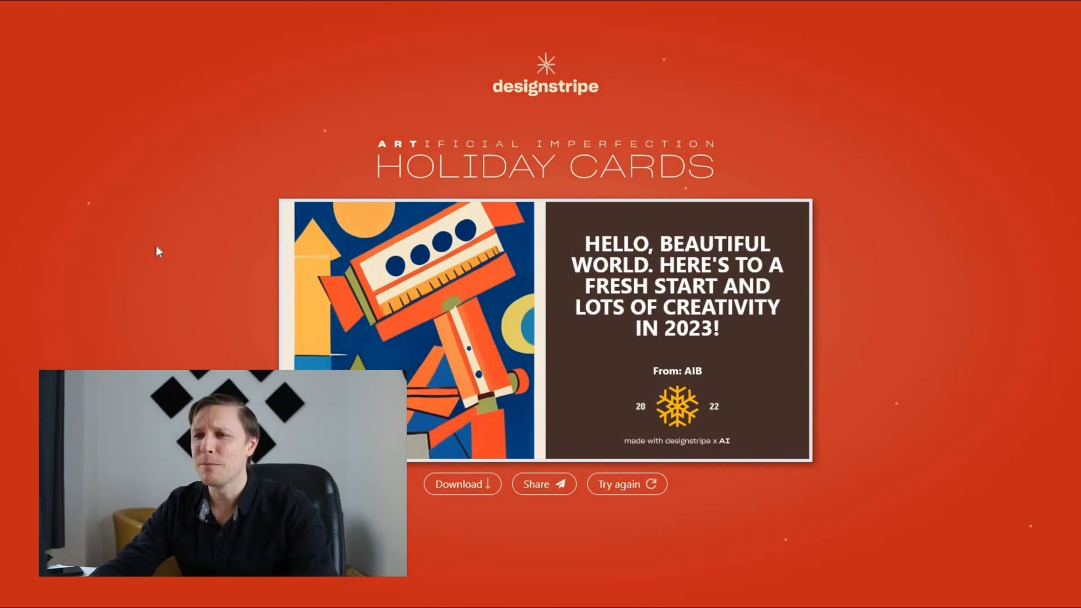
mouse_move(190, 210)
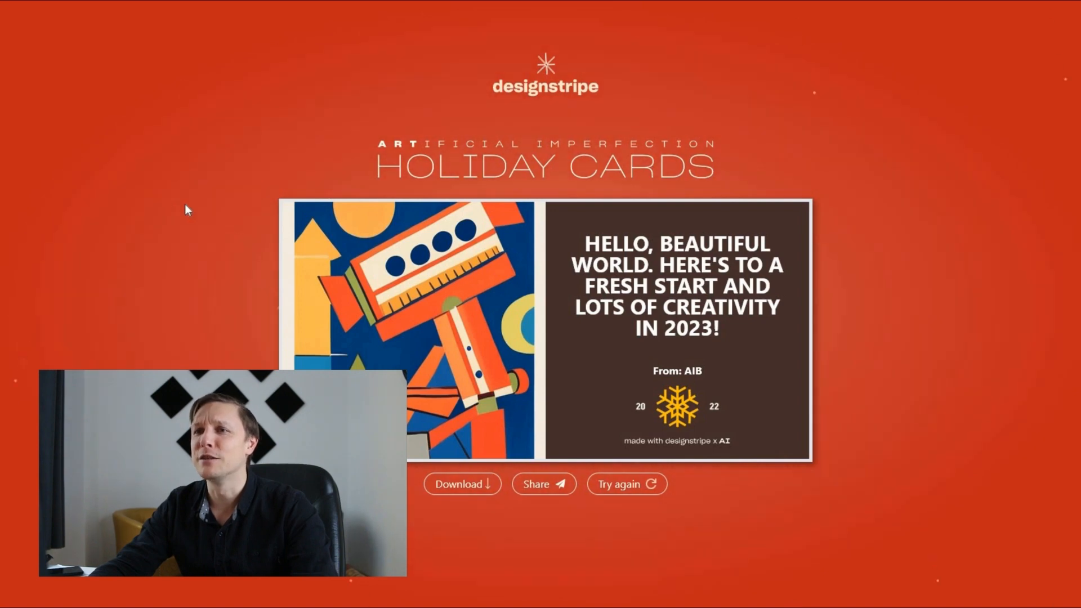
mouse_move(212, 147)
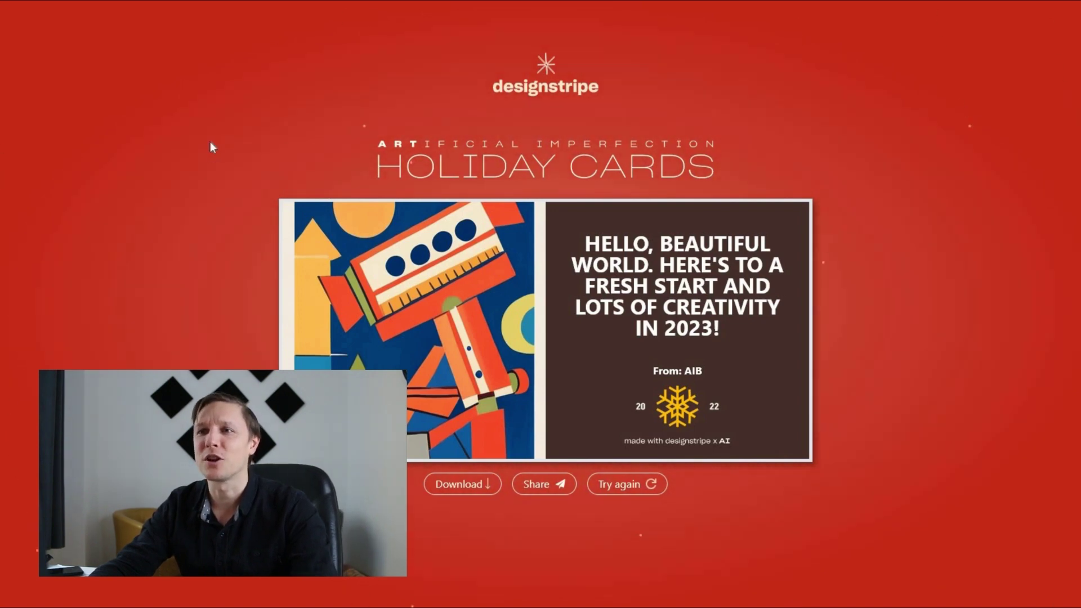
mouse_move(383, 81)
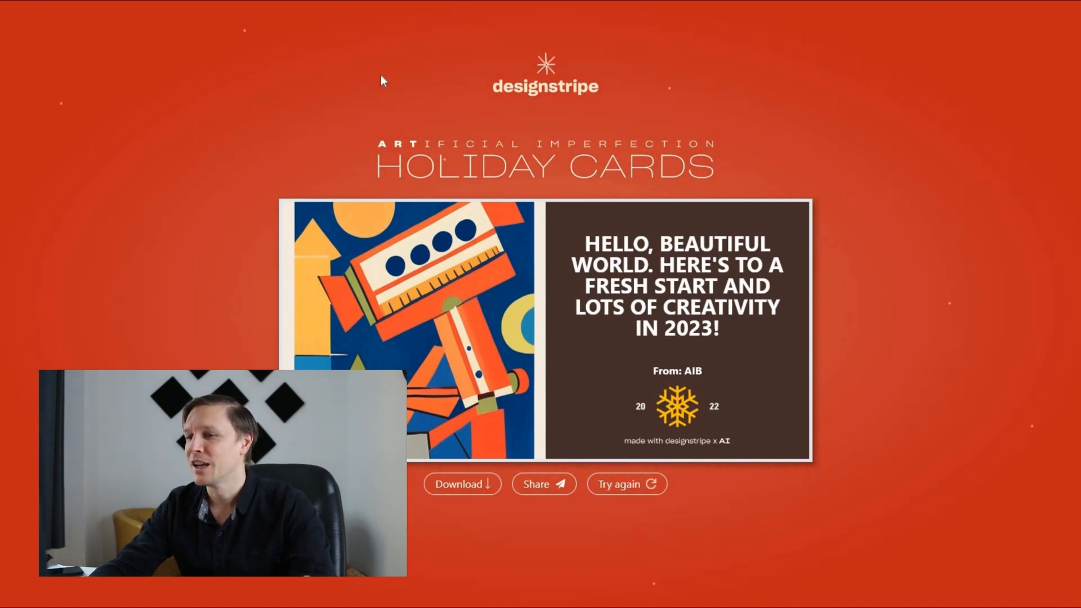
mouse_move(307, 174)
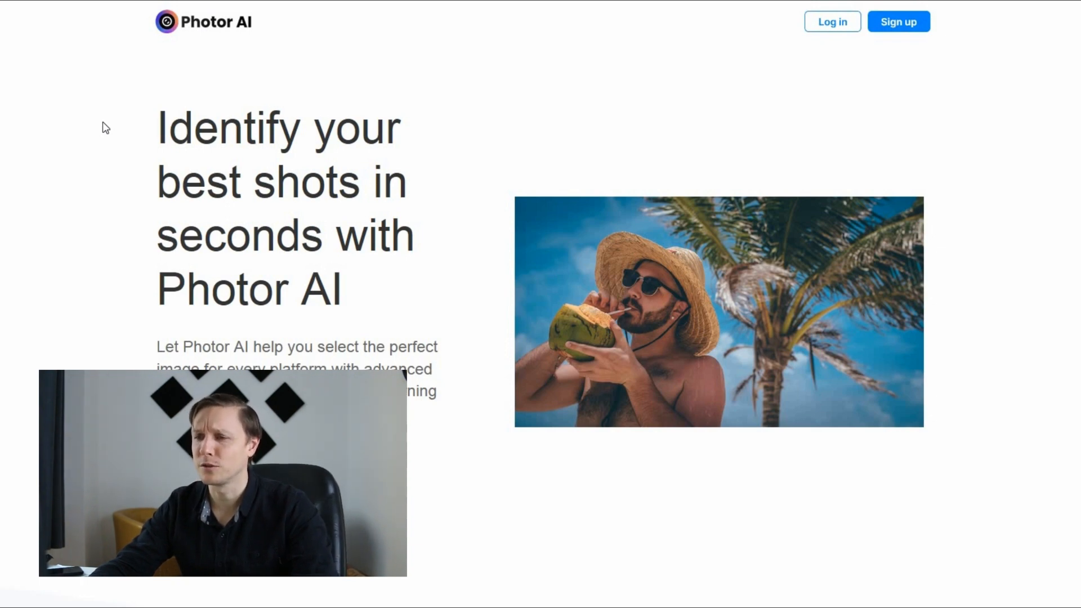
mouse_move(82, 219)
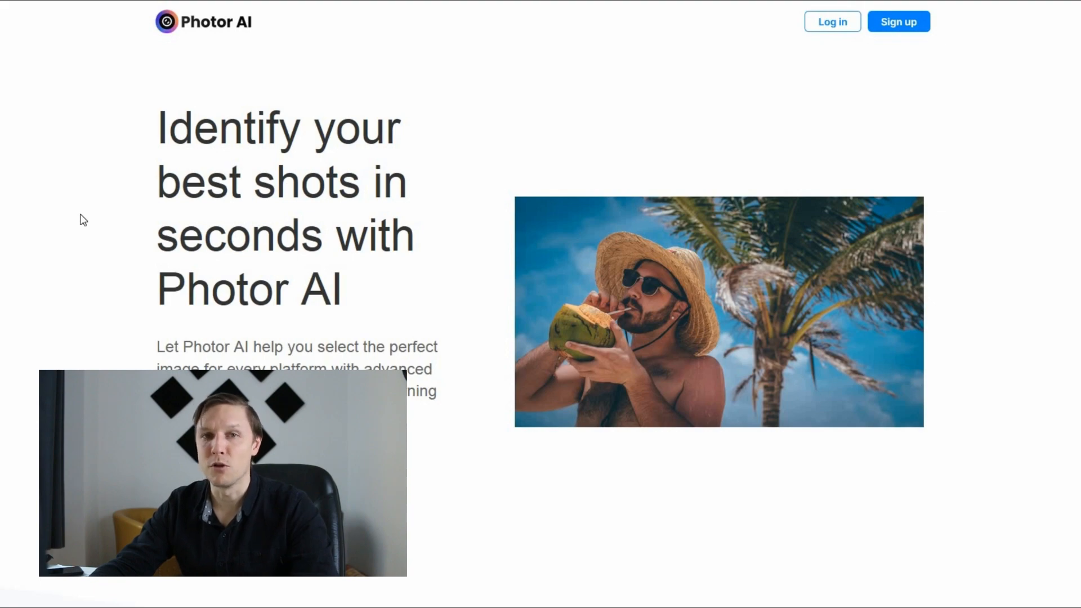
Step: Scroll the Photor AI page down to the photo upload area
scroll(down, 3)
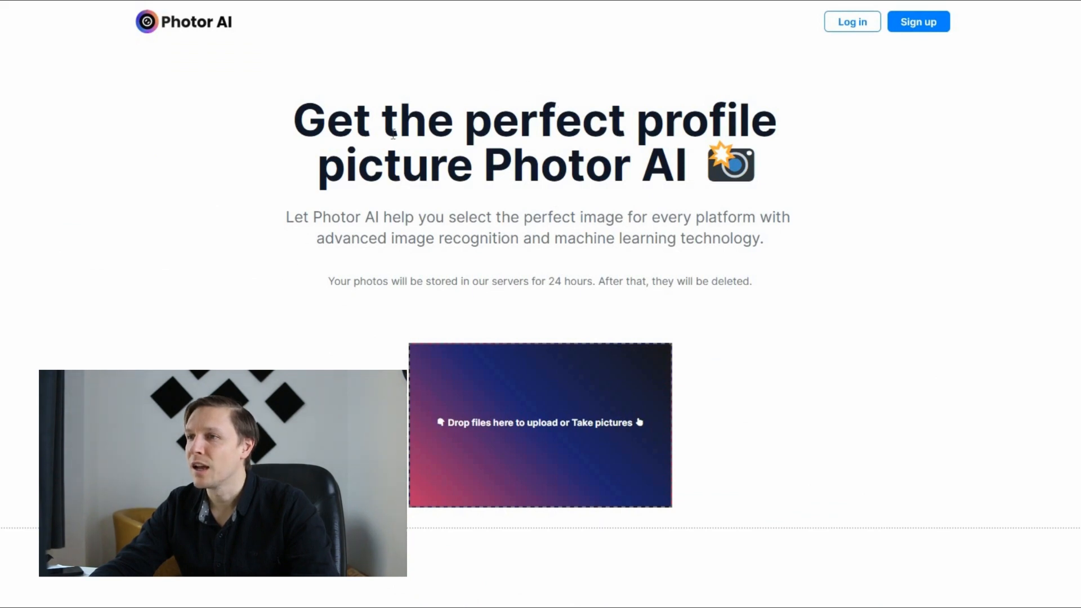
Step: Scroll down to follow the thumbnail photos' upload progress entries
scroll(down, 3)
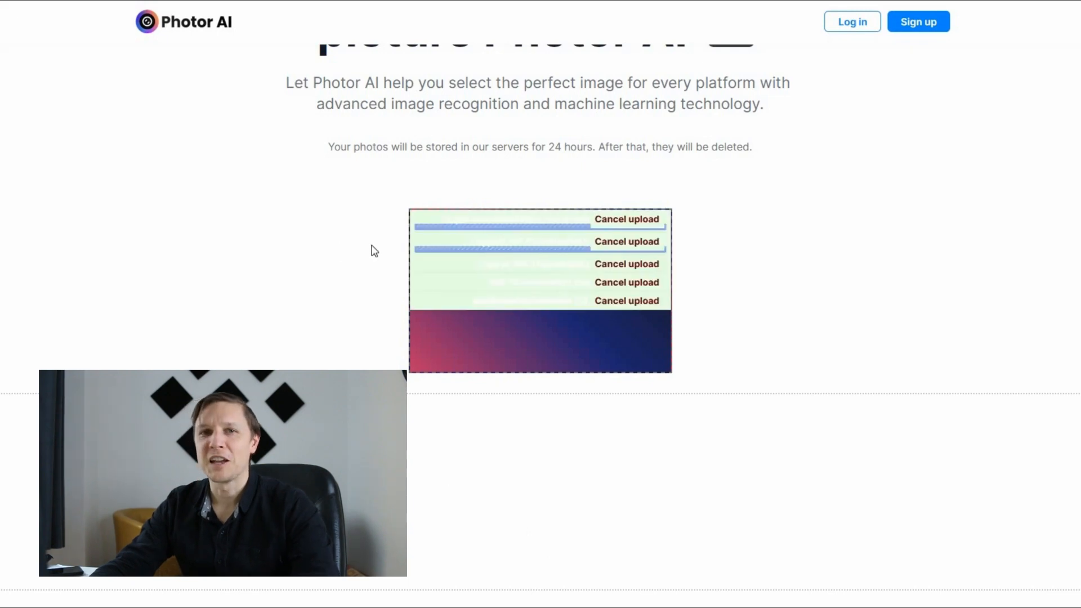
mouse_move(358, 259)
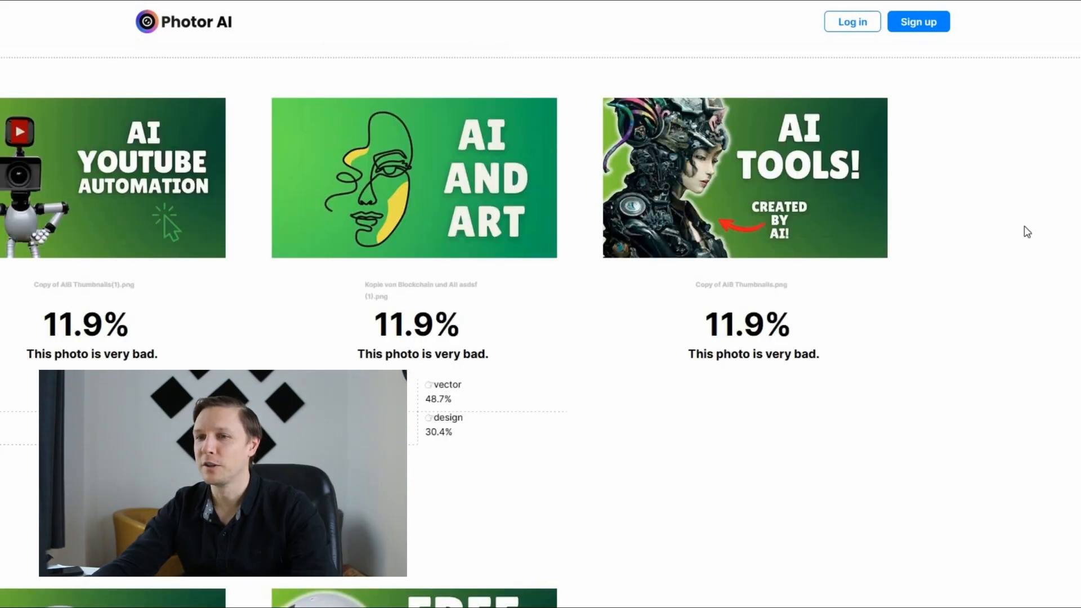
Step: Review the very bad ratings given to the uploaded thumbnails
scroll(down, 3)
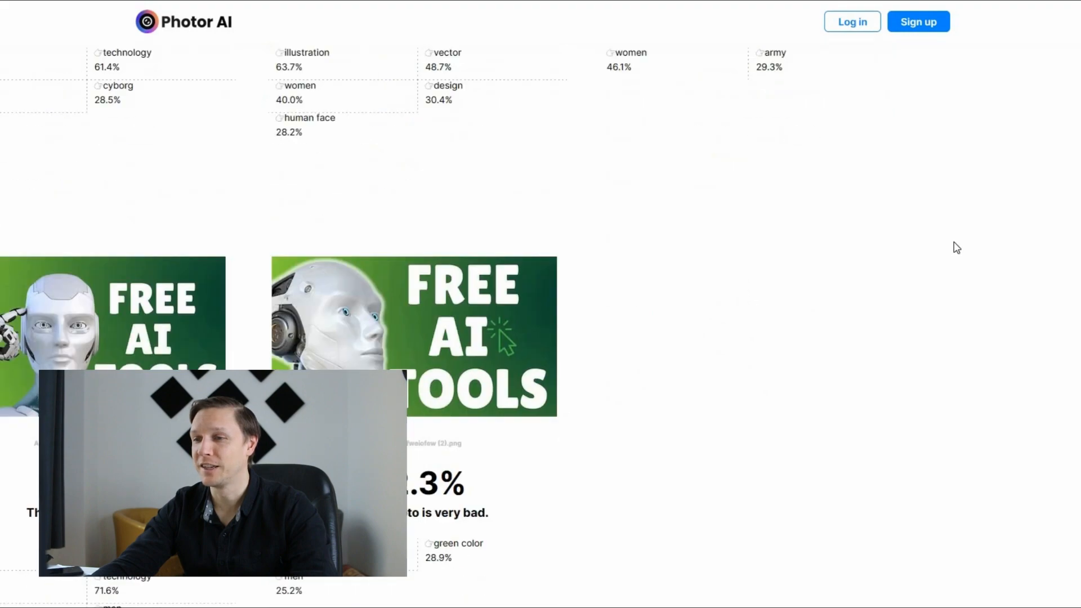
scroll(down, 3)
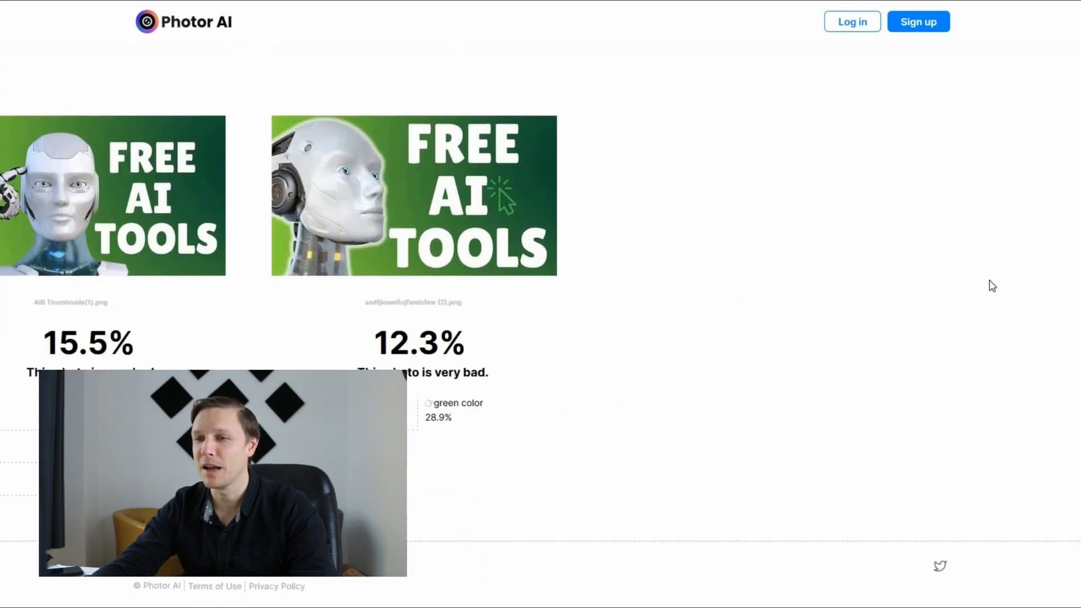
mouse_move(983, 273)
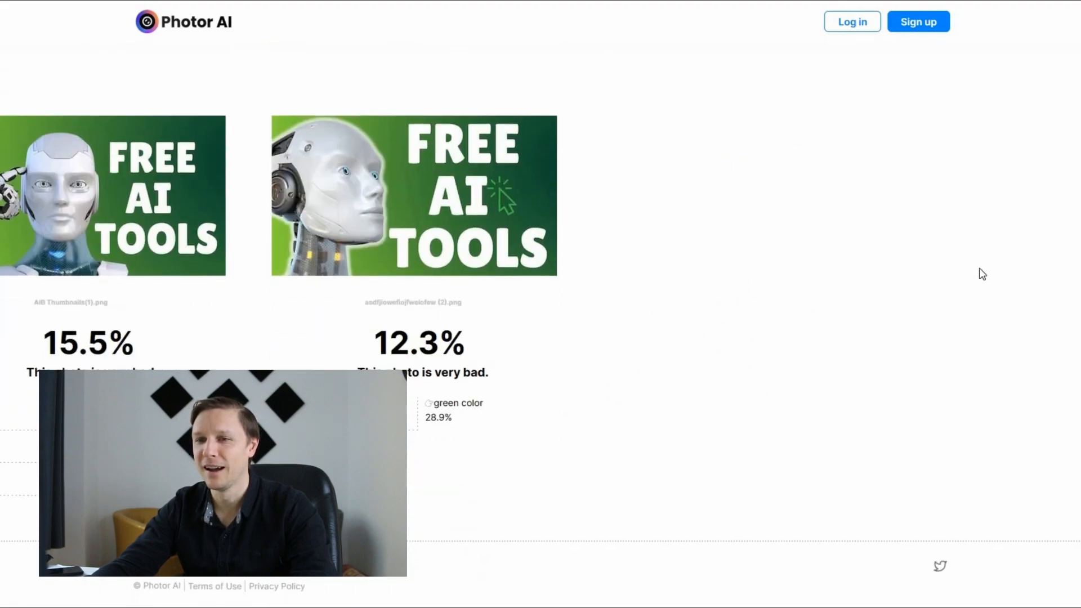
scroll(up, 3)
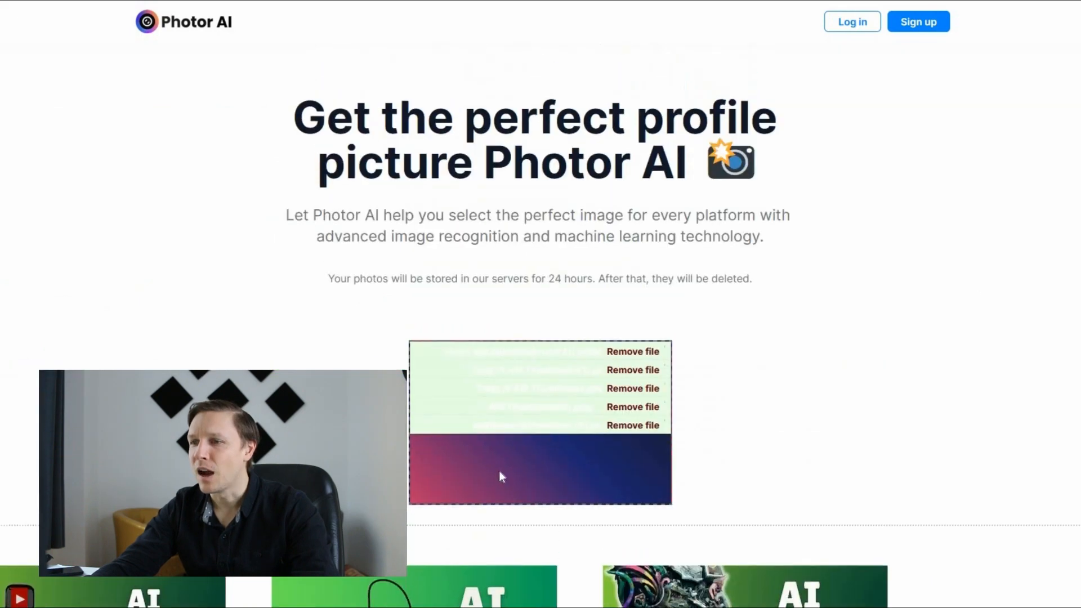
Step: Upload more portrait photos and review their 34.5% and 24.2% scores
click(540, 469)
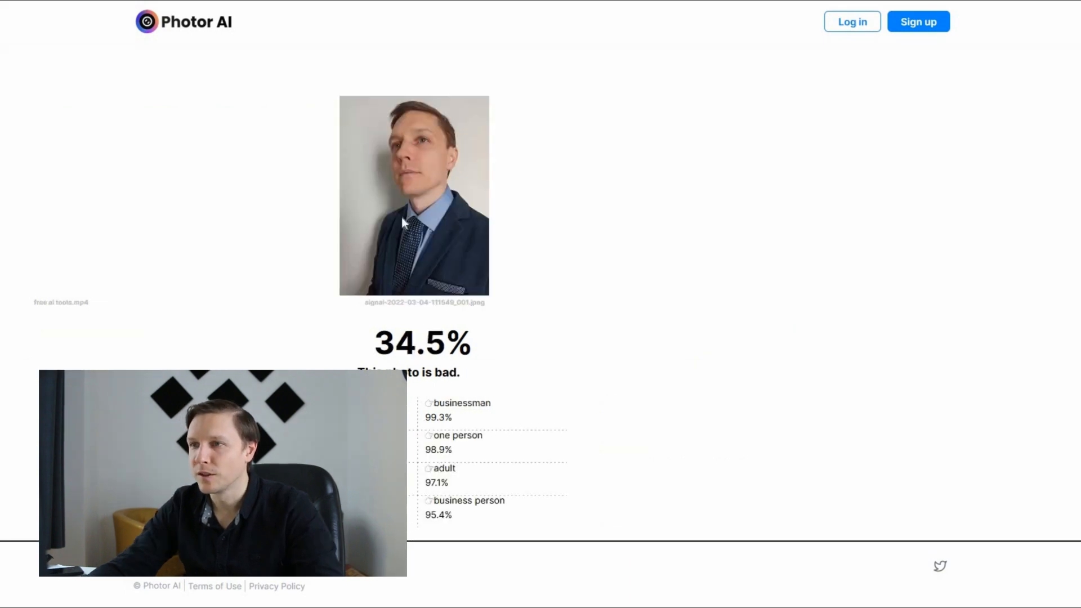
mouse_move(658, 311)
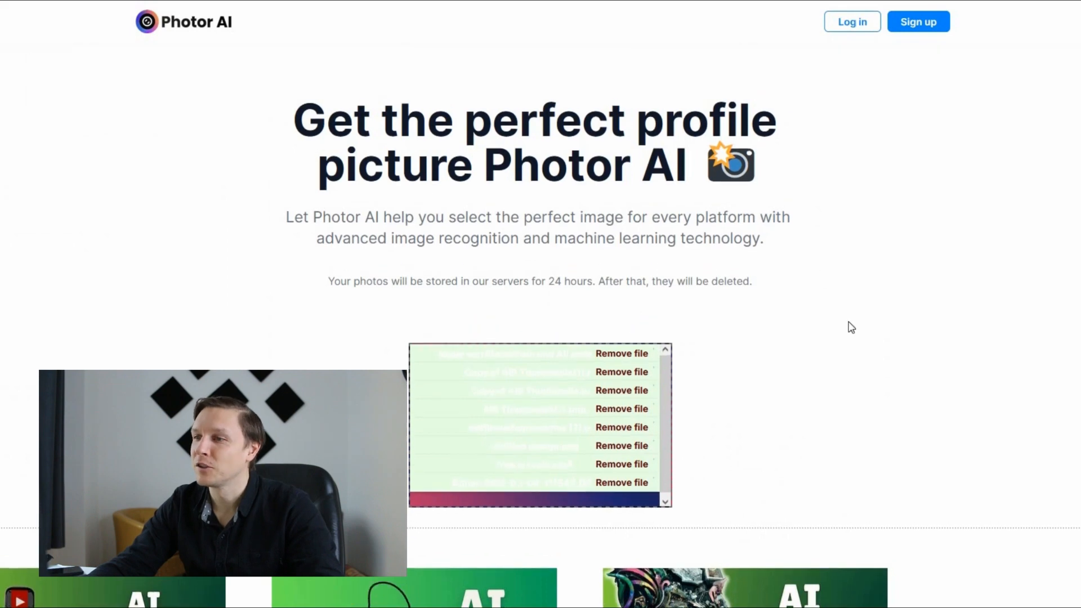
mouse_move(829, 339)
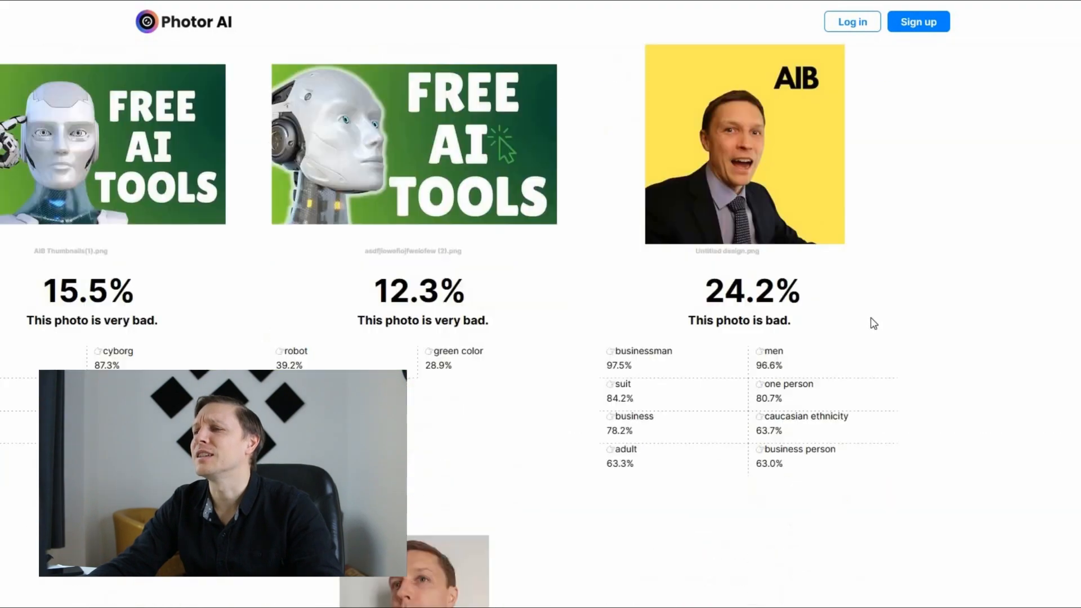
scroll(down, 3)
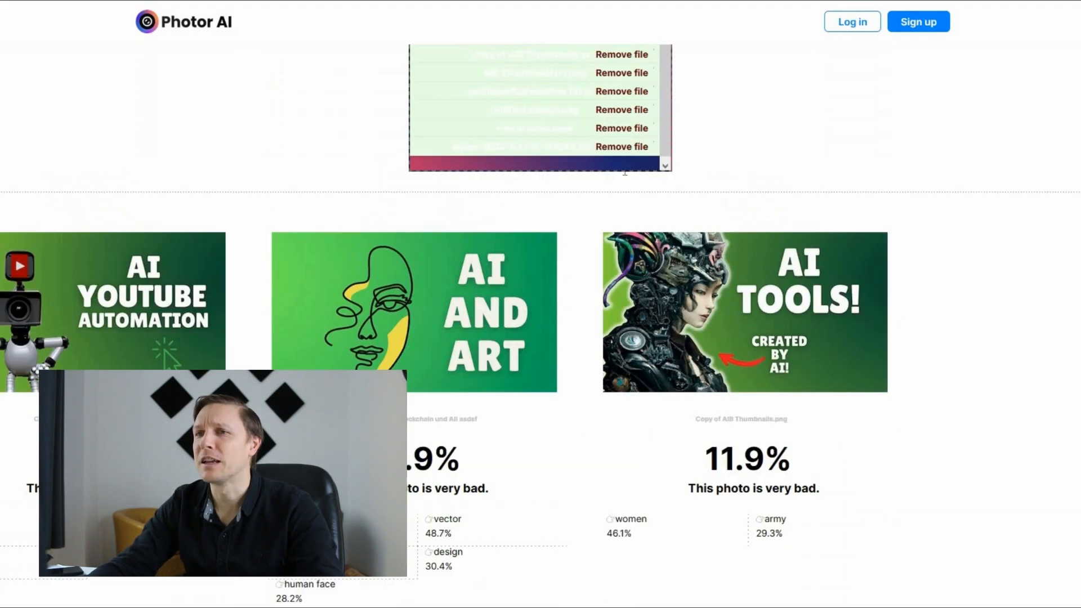
scroll(up, 3)
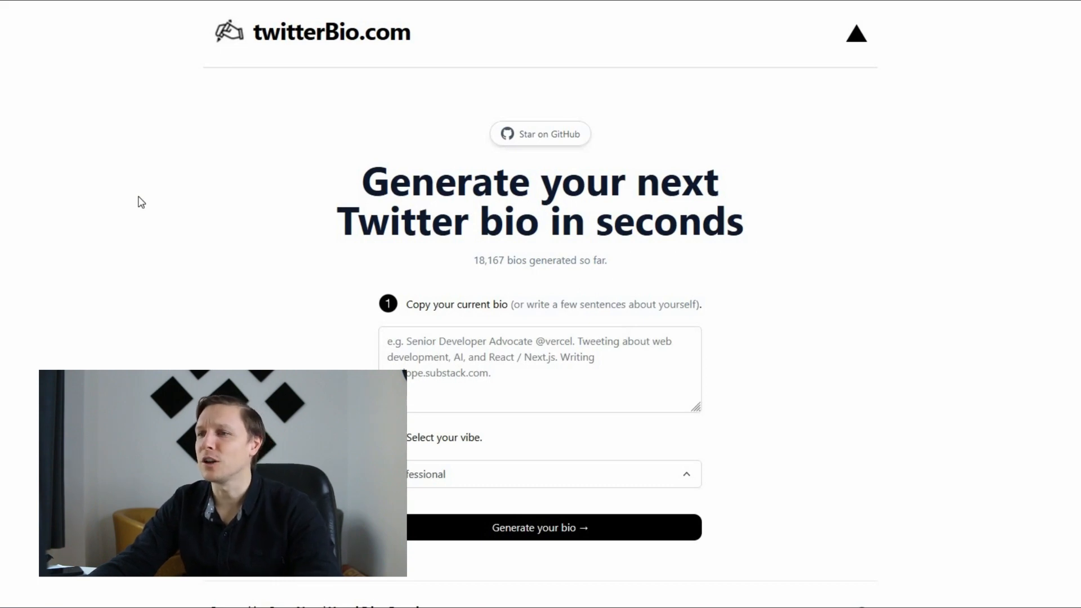
mouse_move(187, 194)
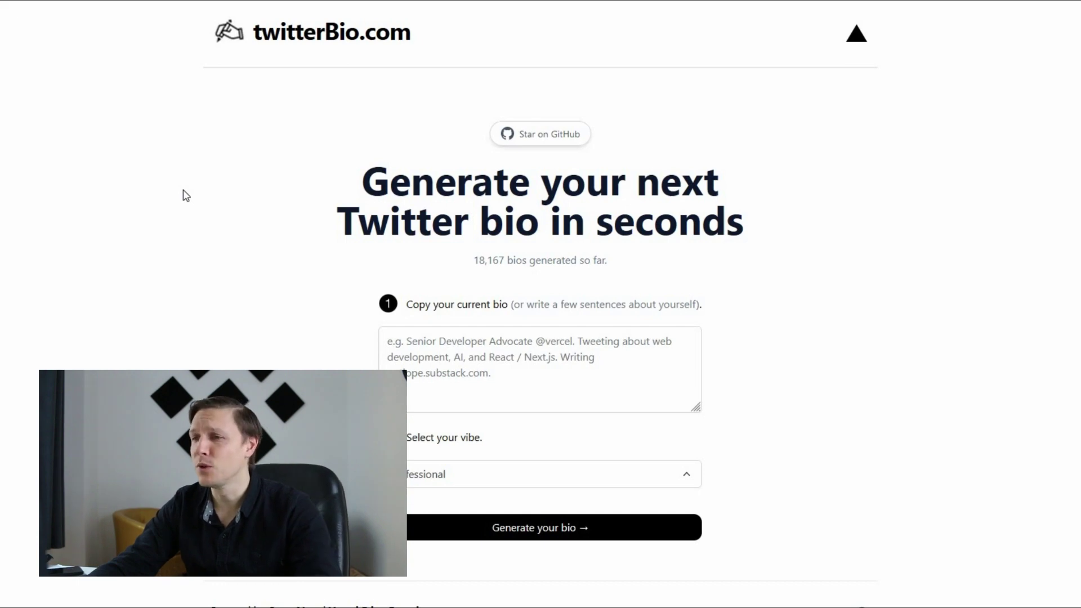
Step: Scroll down the twitterBio.com page to reach the bio text box
scroll(down, 3)
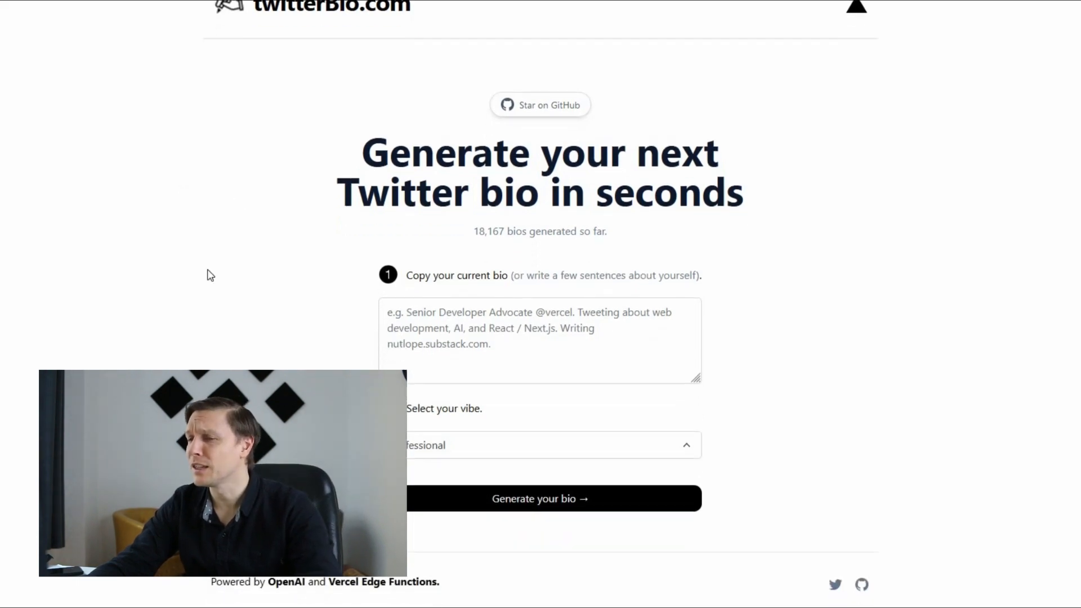
mouse_move(282, 260)
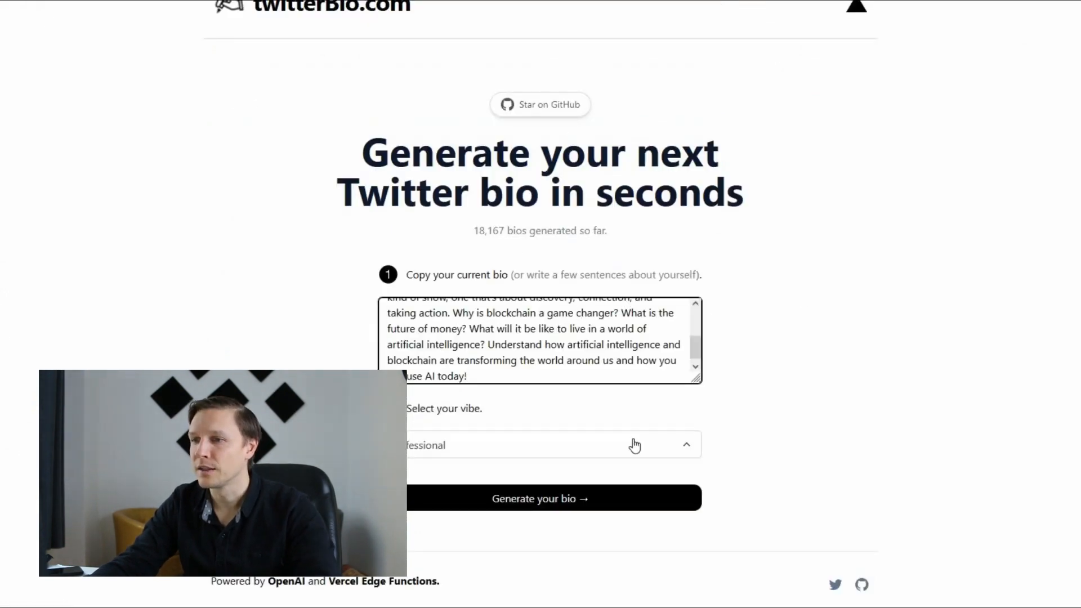
Step: Generate Professional-vibe bios from the blockchain and AI description, then scroll back up
click(551, 444)
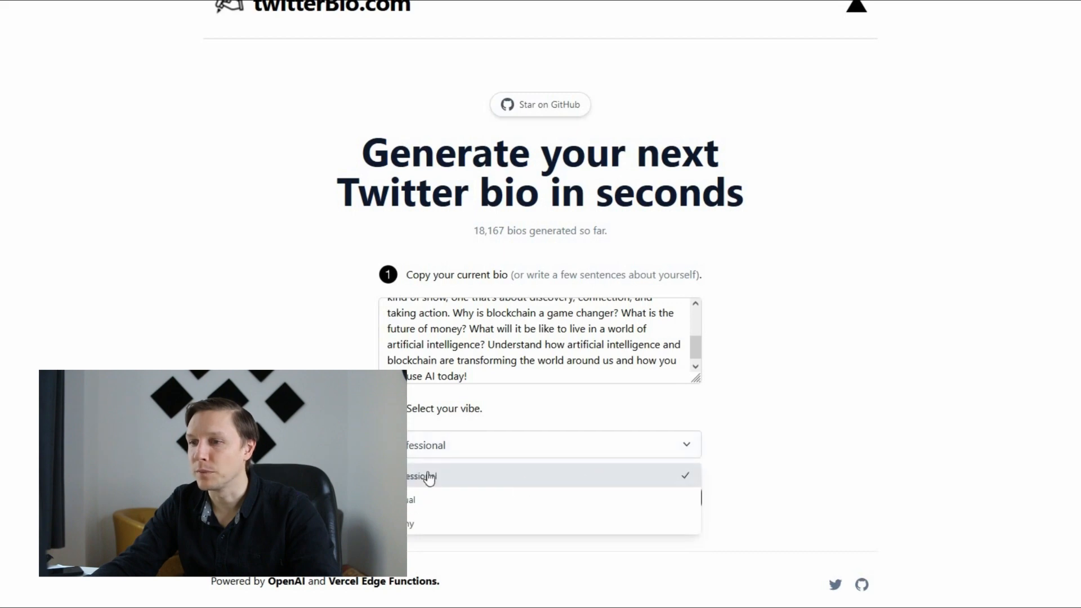
click(424, 475)
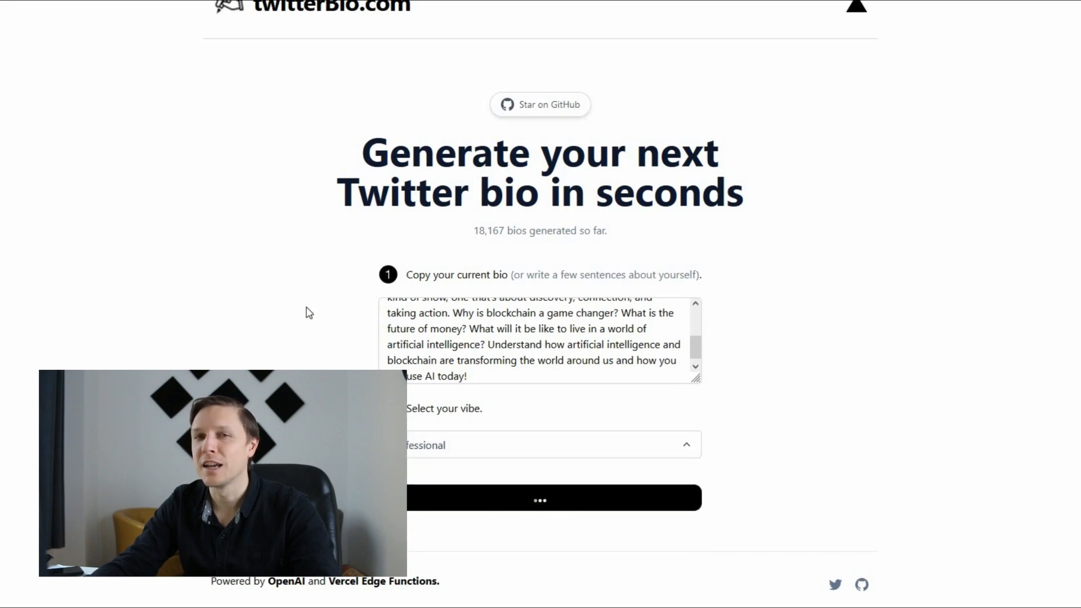
mouse_move(291, 297)
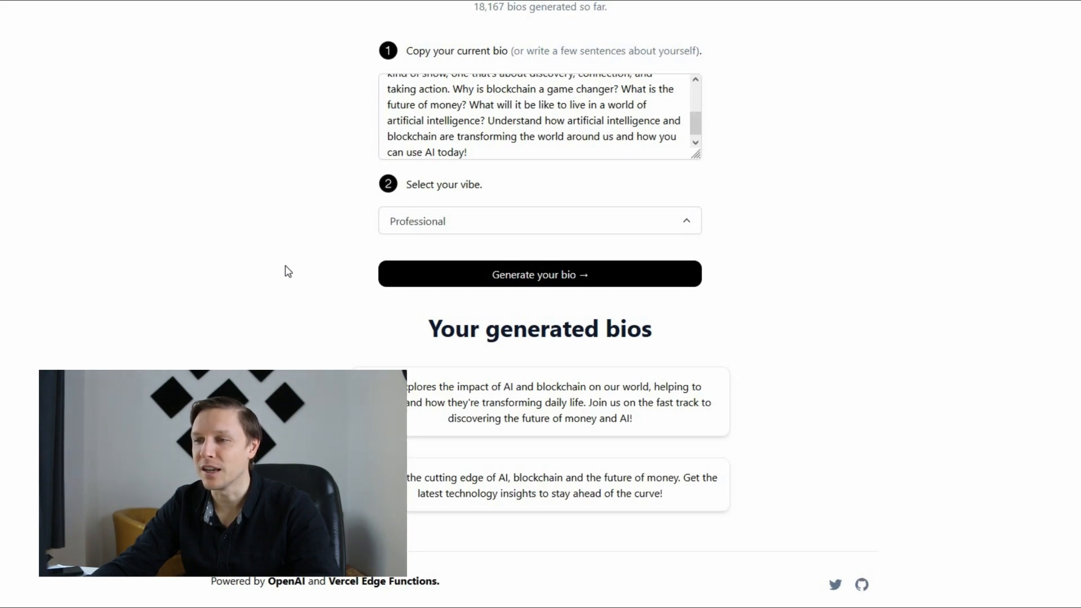
mouse_move(279, 295)
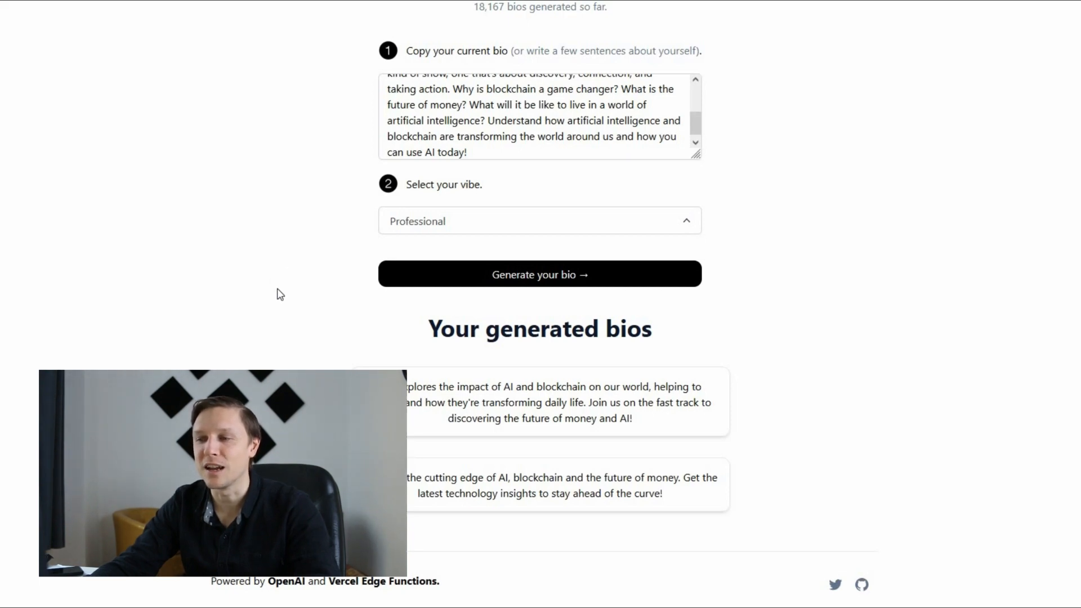
scroll(up, 3)
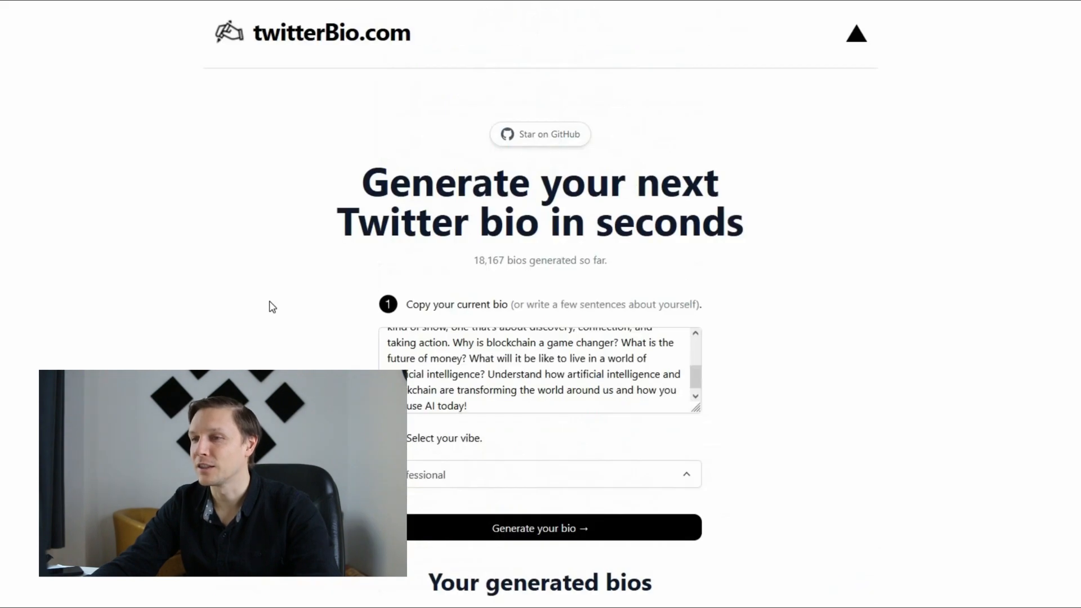
mouse_move(261, 277)
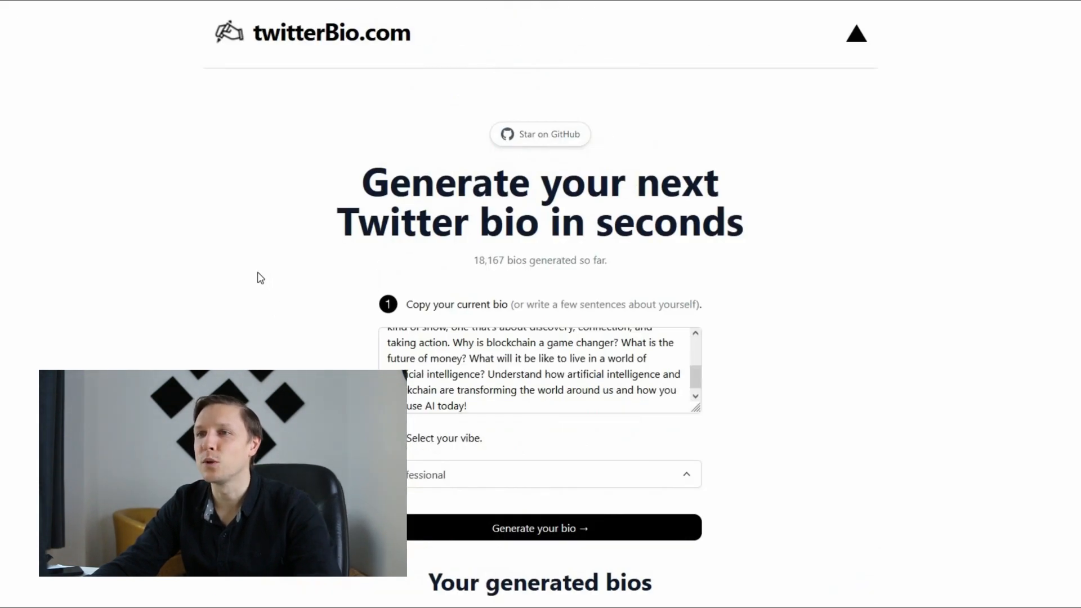
mouse_move(241, 276)
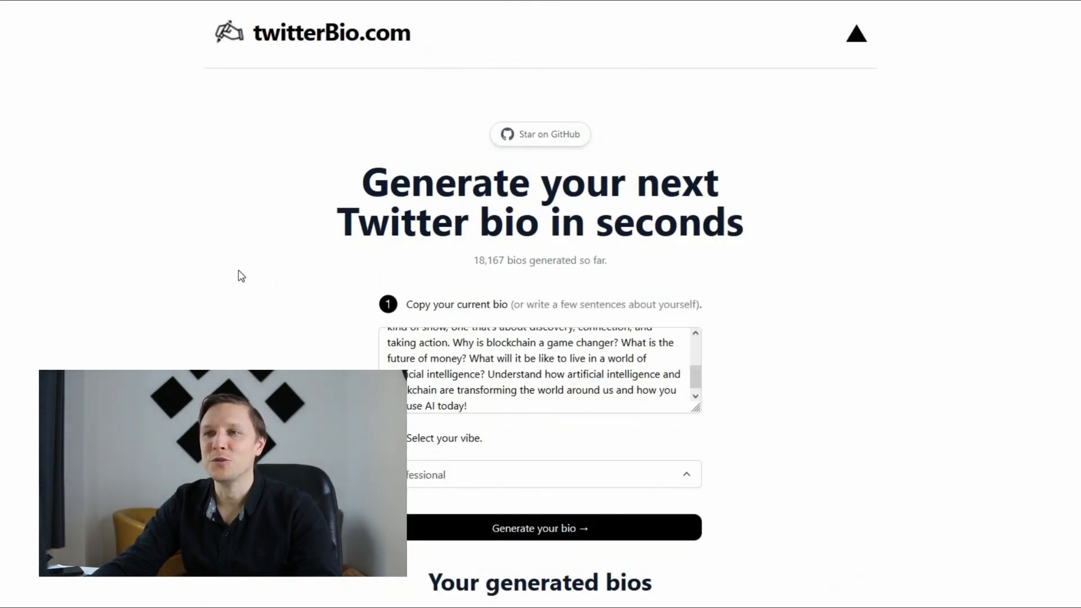
mouse_move(271, 261)
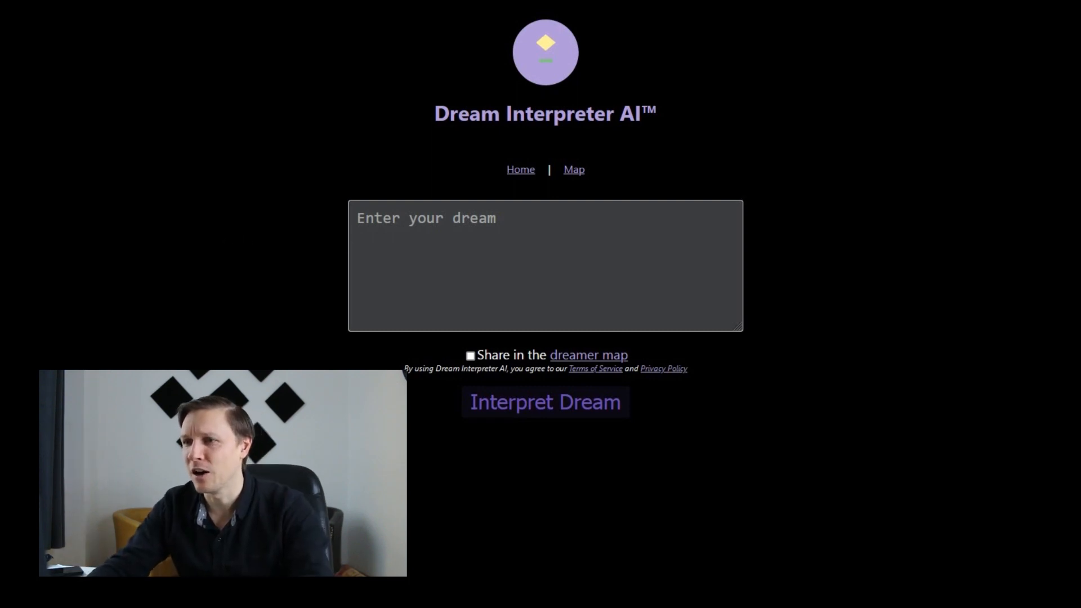
Step: Interpret the dream 'I dreamed about an artificial intelligence that ate pancakes.'
text(I dreamed about an artificial intelligence that ate pancakes.)
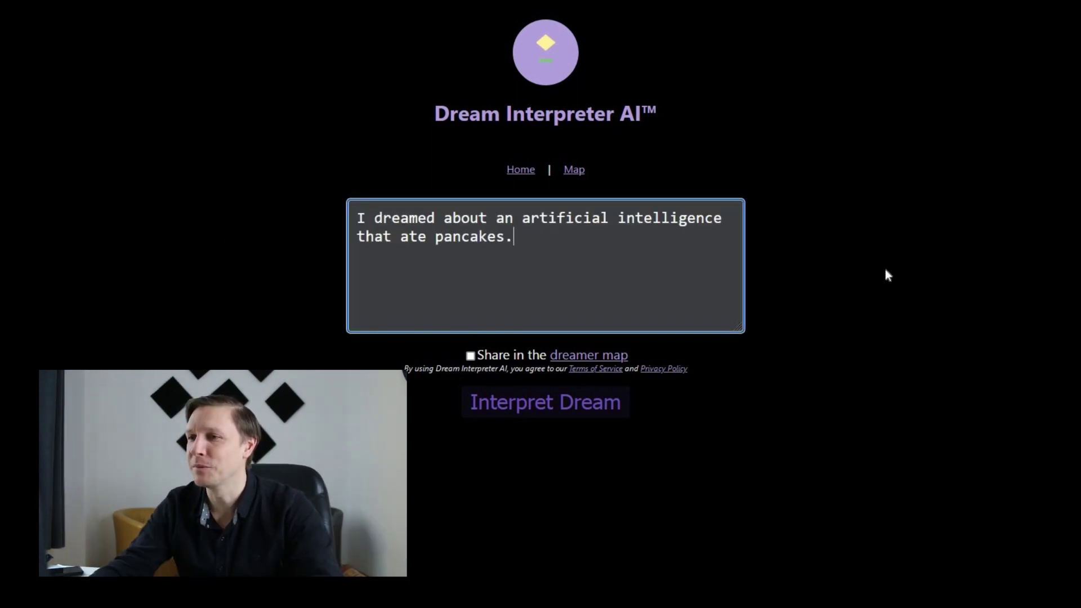
mouse_move(869, 278)
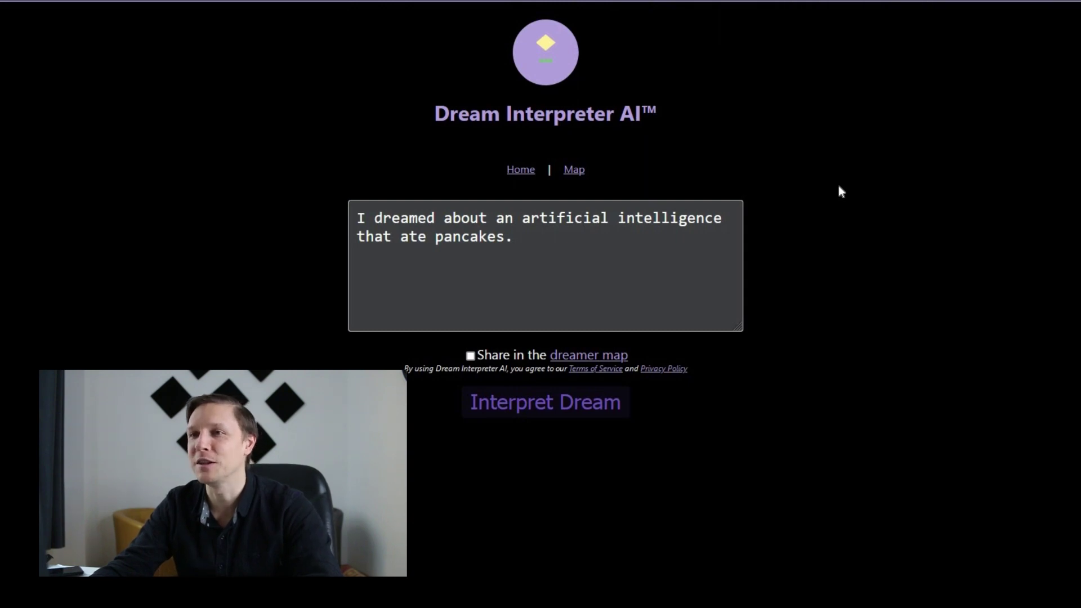
click(545, 402)
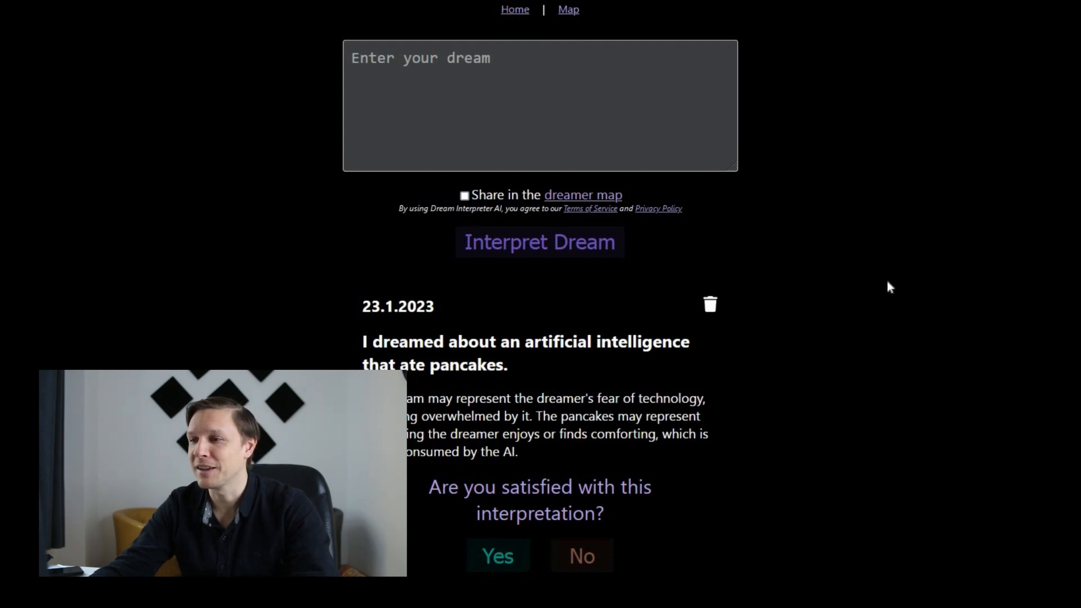
mouse_move(875, 288)
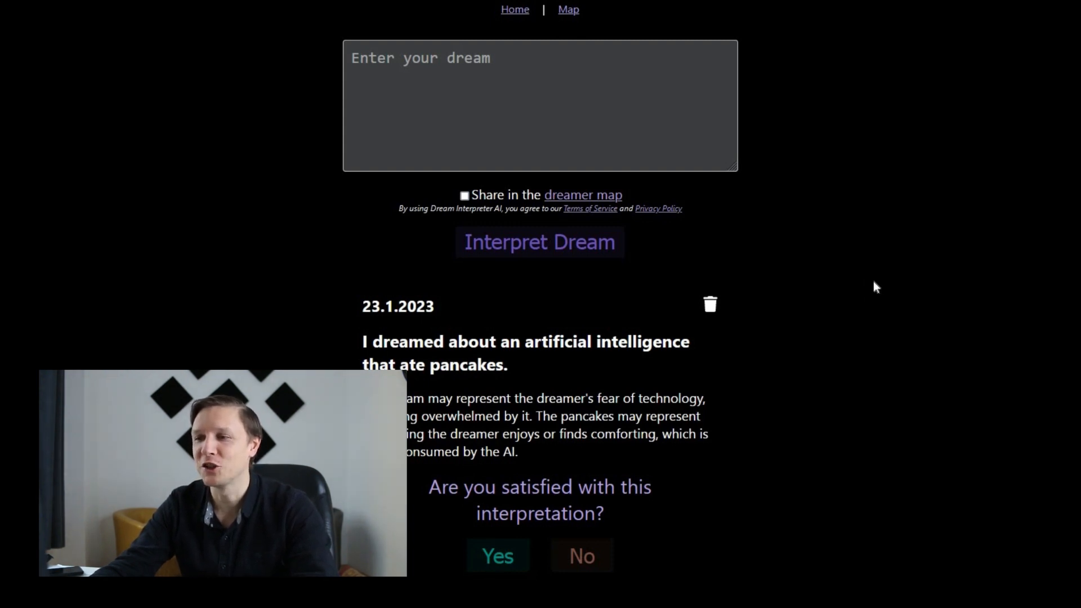
mouse_move(858, 299)
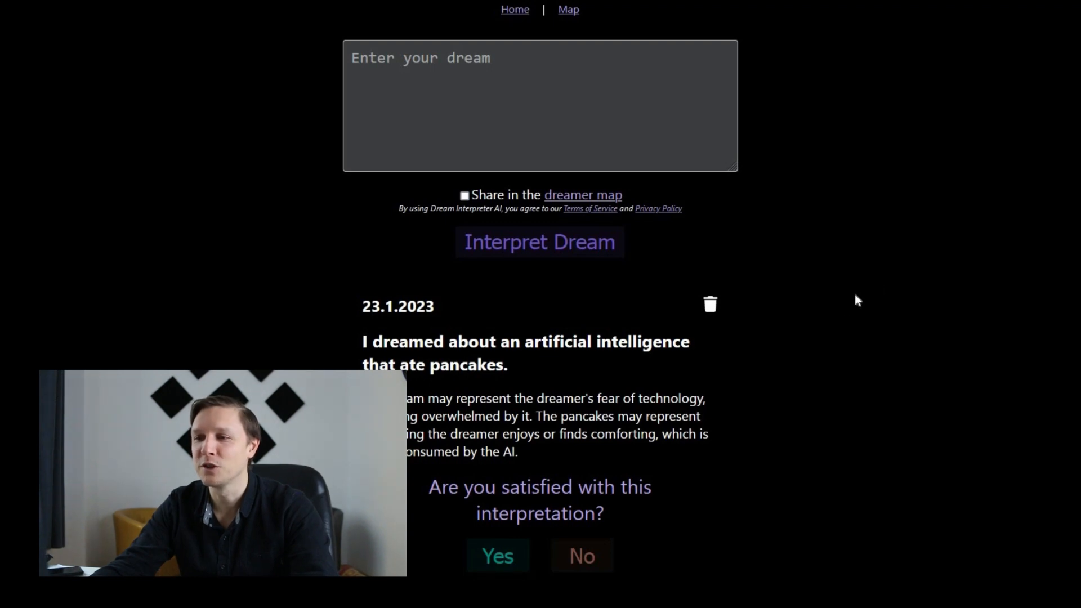
mouse_move(847, 328)
text(I dreamed about my plant and that I watered it and that it died.)
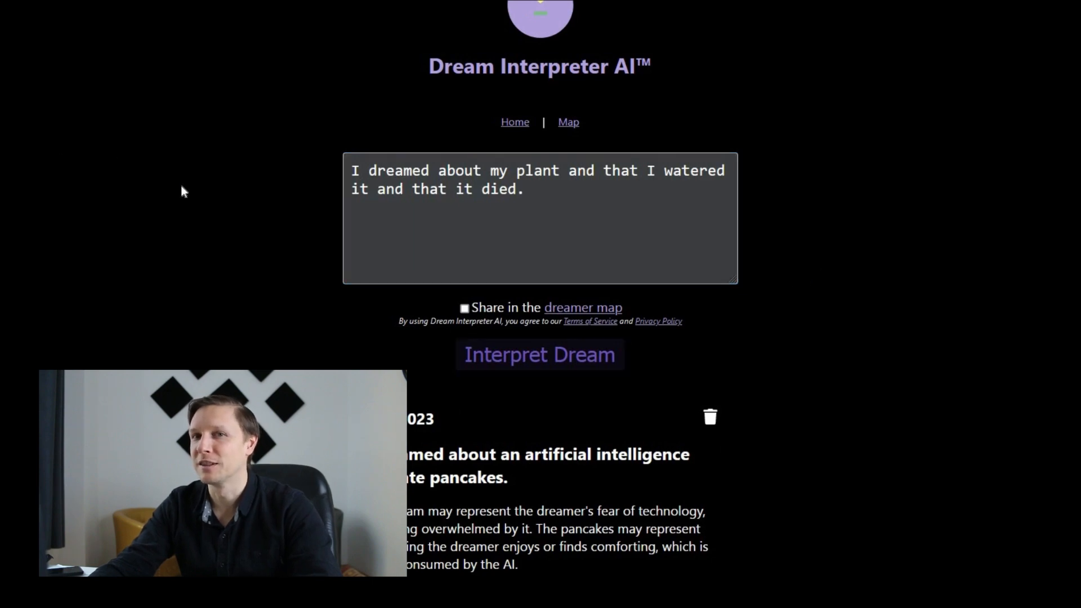
Step: Interpret the dream about a watered plant that died and scroll to read it
click(539, 354)
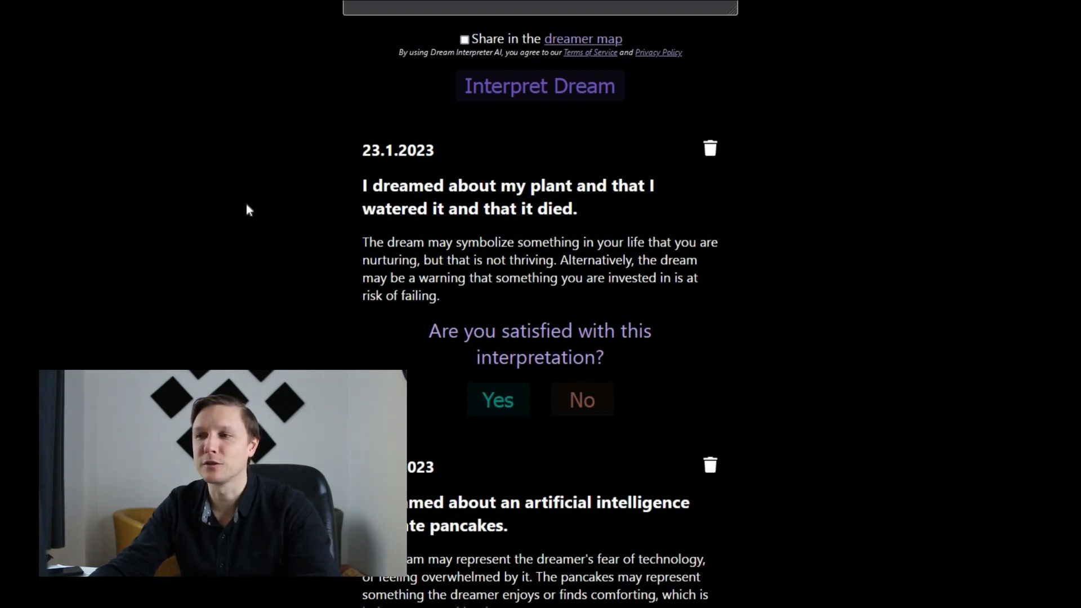
mouse_move(267, 214)
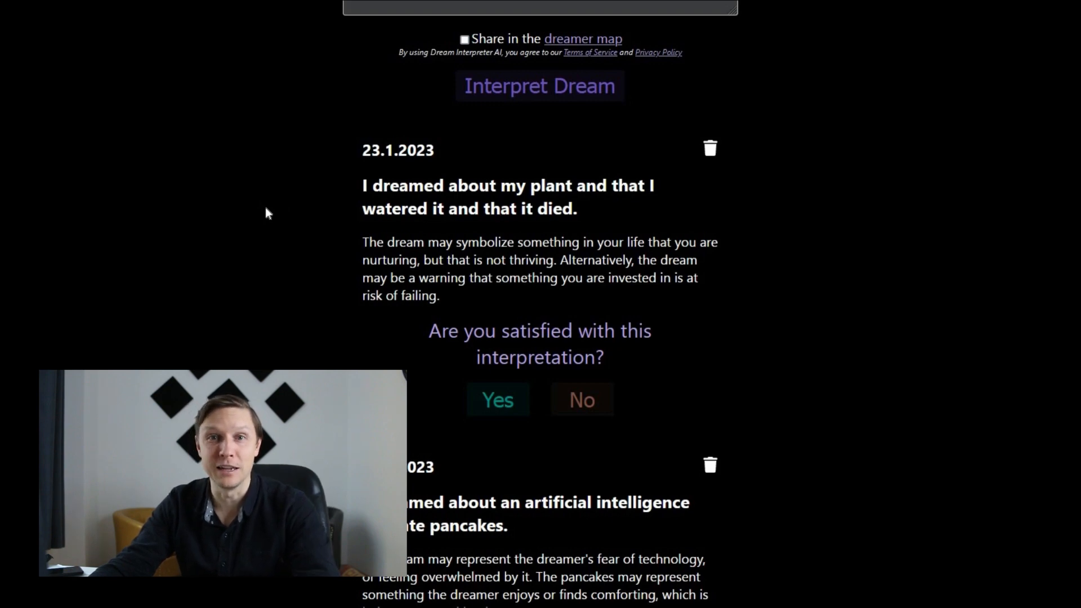
scroll(up, 3)
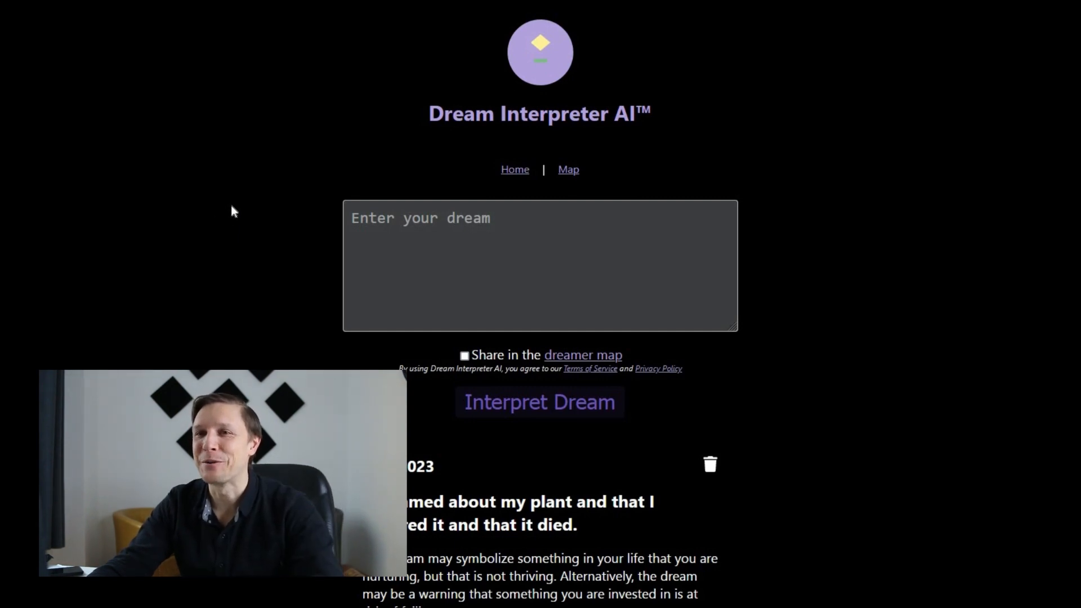
mouse_move(929, 97)
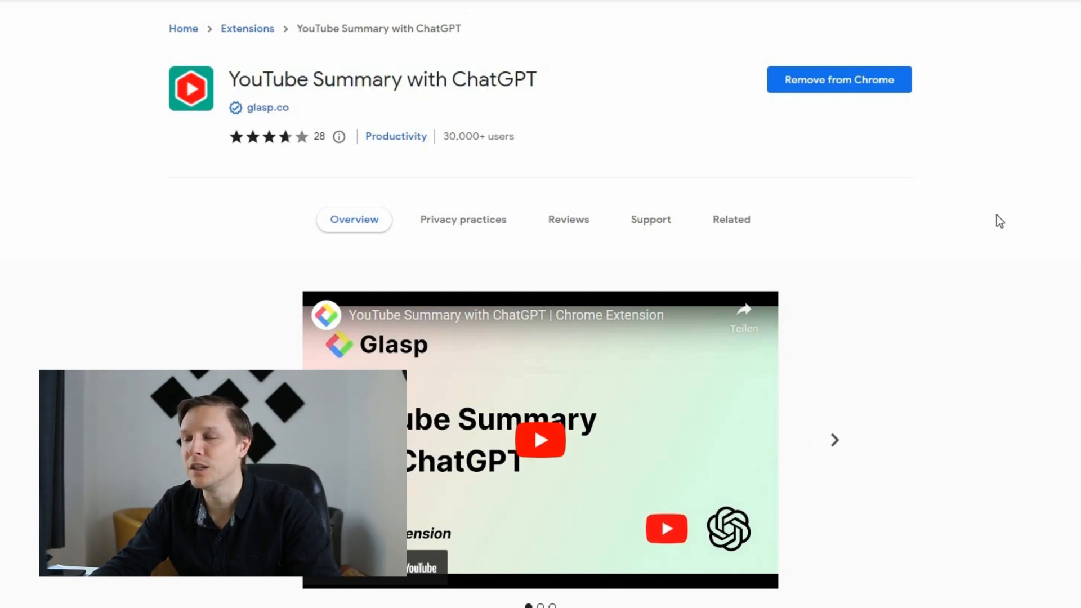
mouse_move(943, 273)
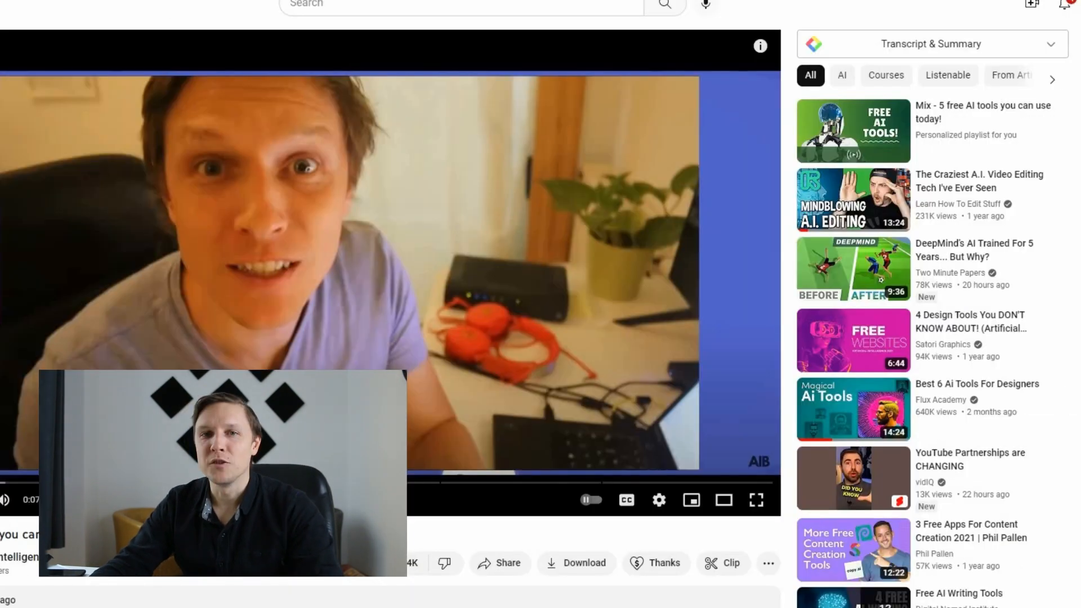
mouse_move(954, 52)
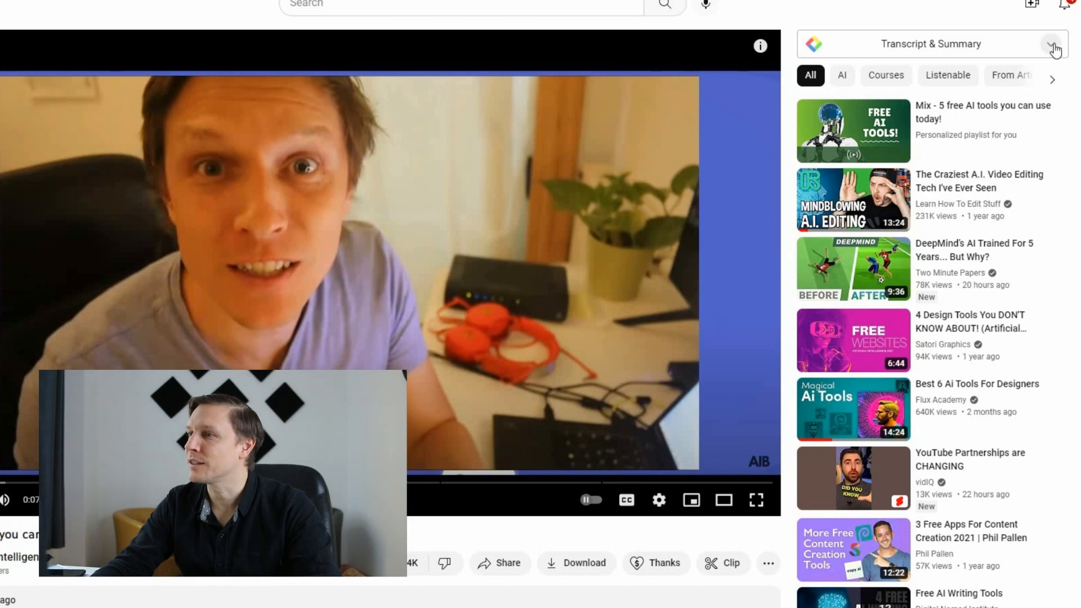
Step: Show the video's English transcript and send it to ChatGPT for an AI summary
click(1056, 43)
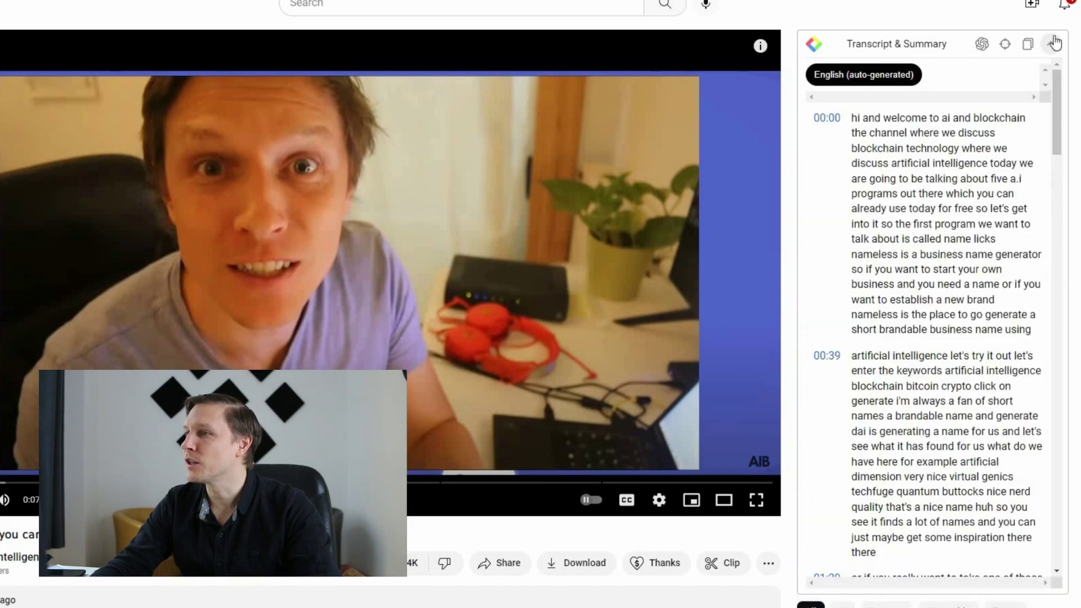
scroll(down, 3)
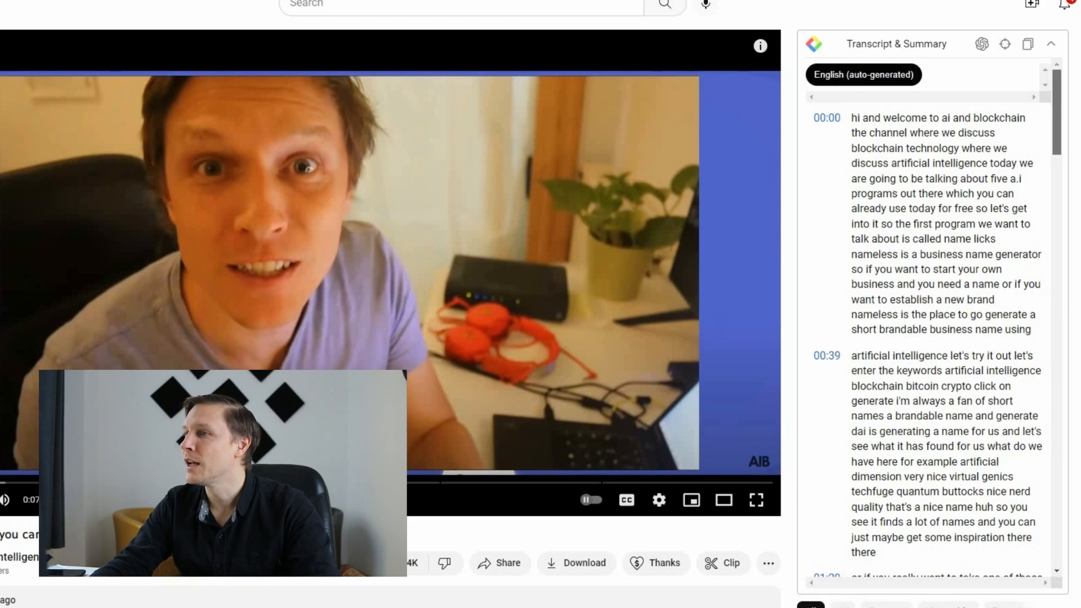
mouse_move(981, 43)
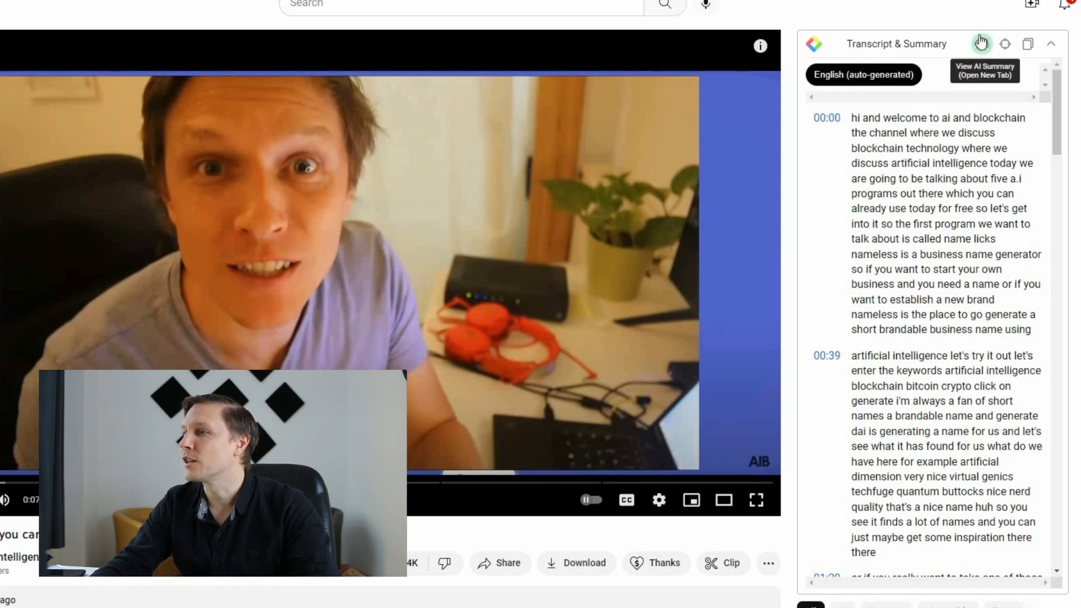
click(983, 70)
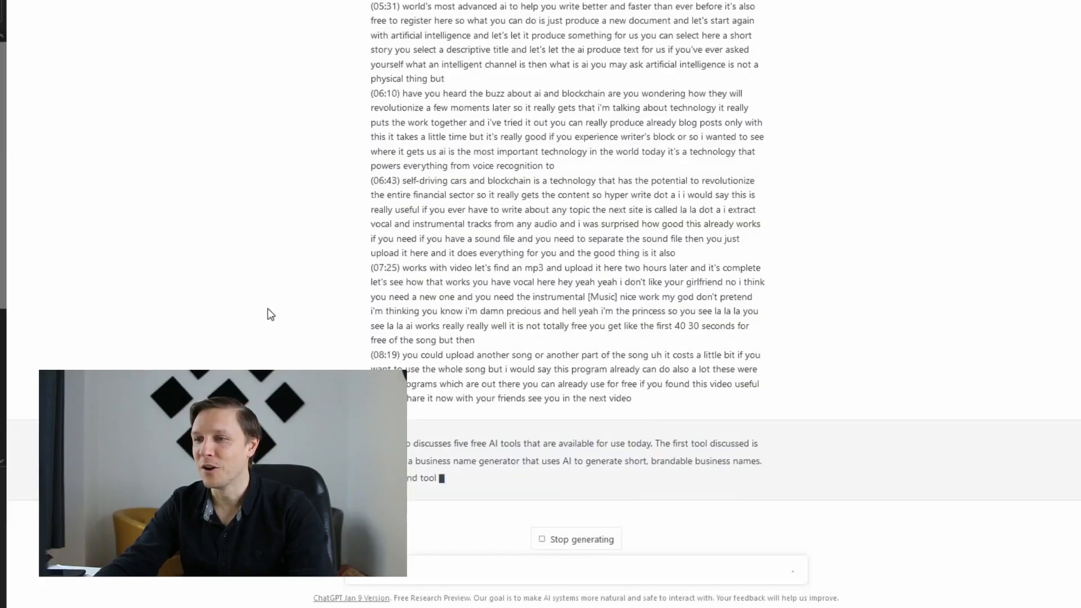